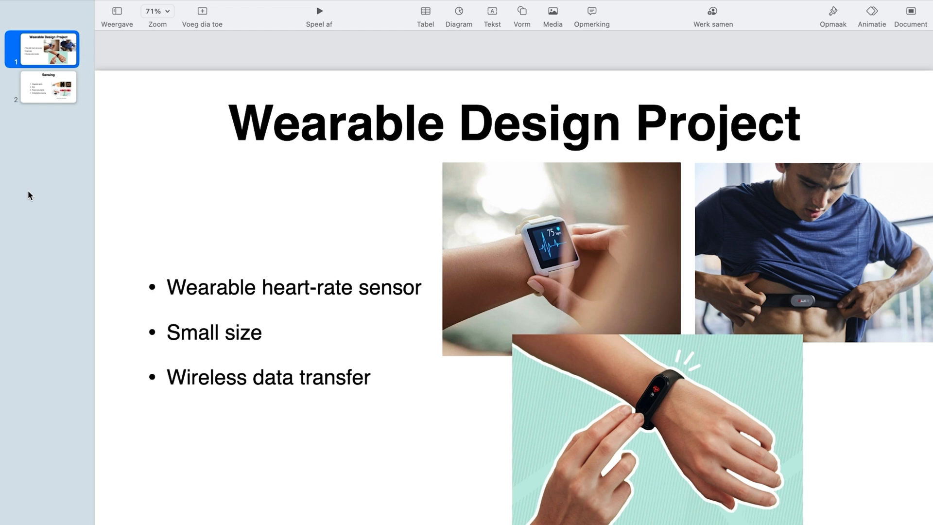
- Show the Sensing slide with its sensor selection criteria in Keynote
left_click(48, 87)
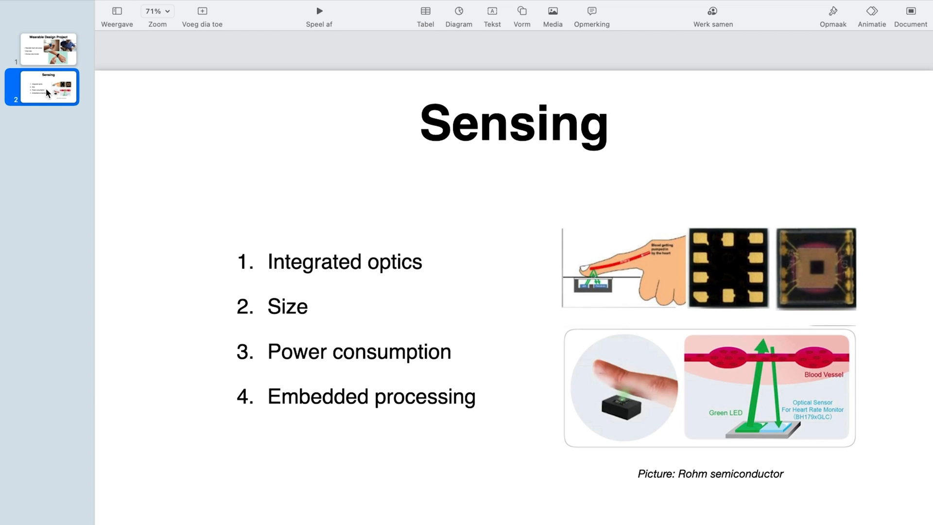
mouse_move(67, 173)
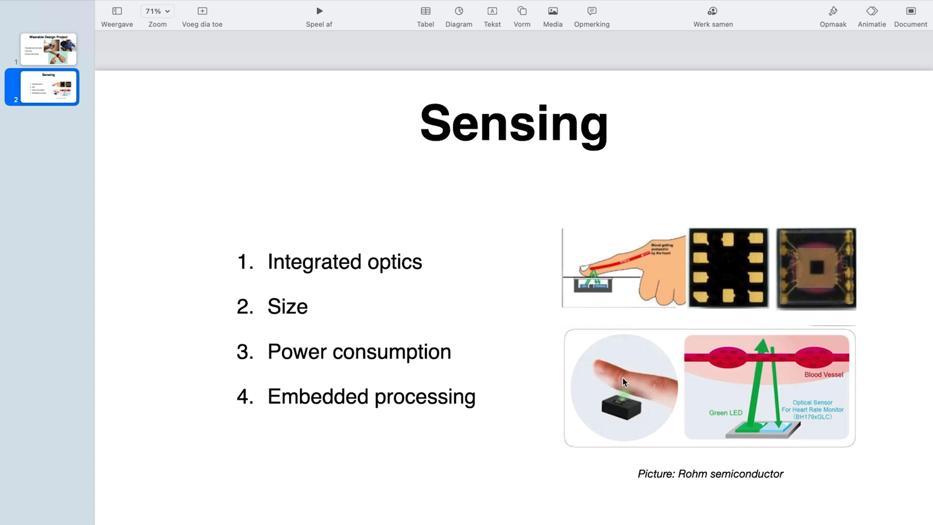
mouse_move(520, 334)
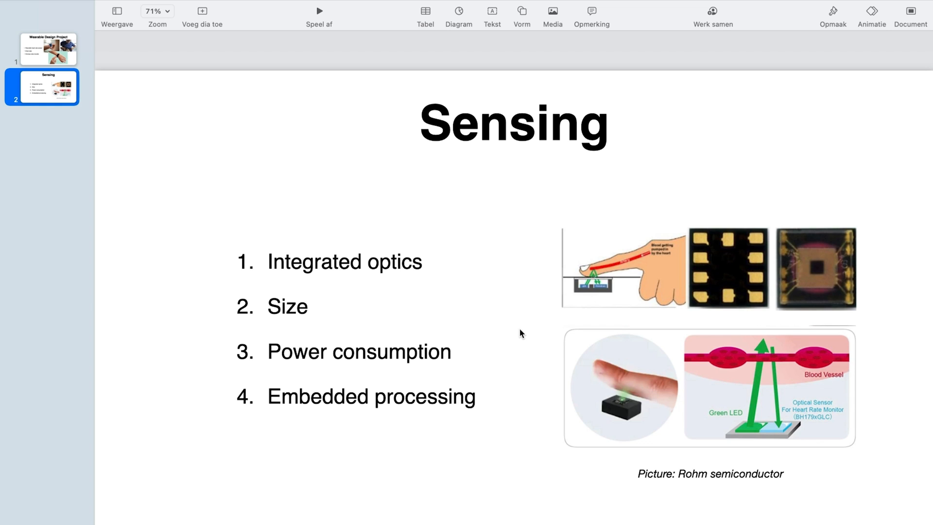
mouse_move(458, 296)
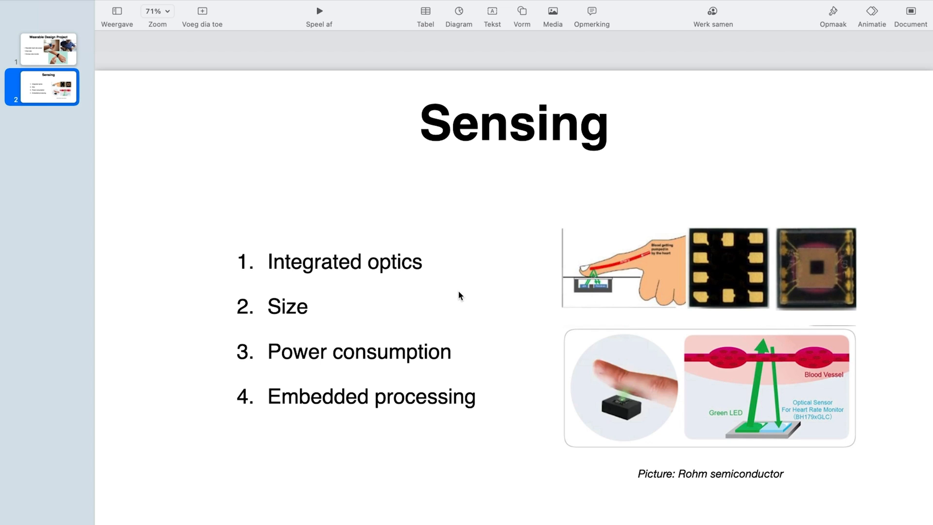
mouse_move(463, 357)
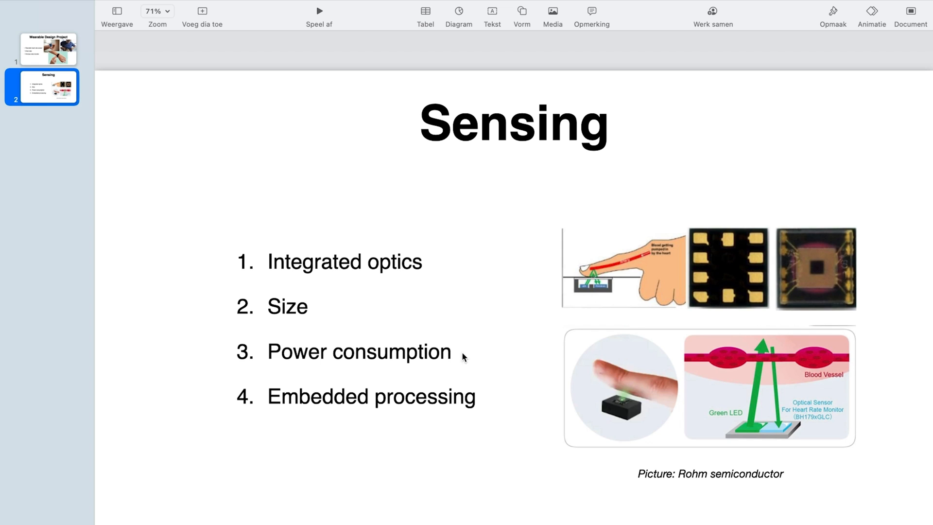
mouse_move(474, 351)
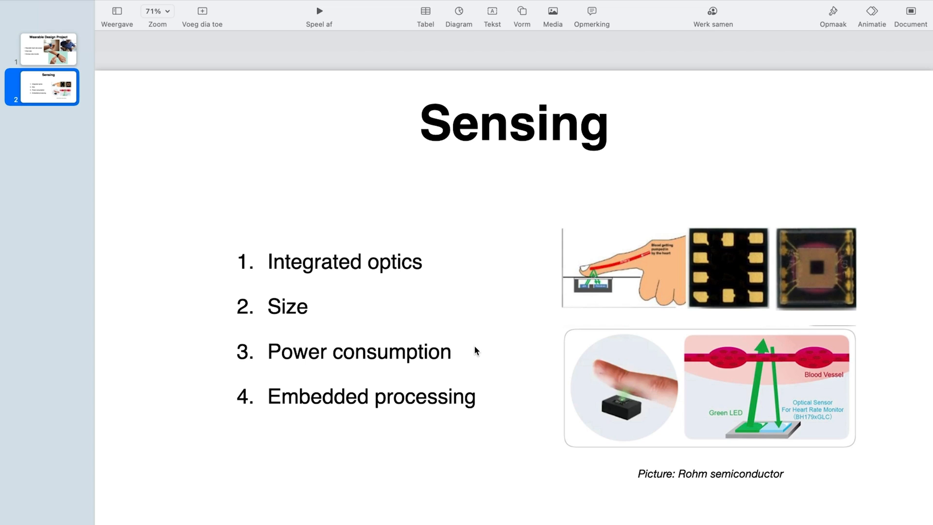
mouse_move(486, 329)
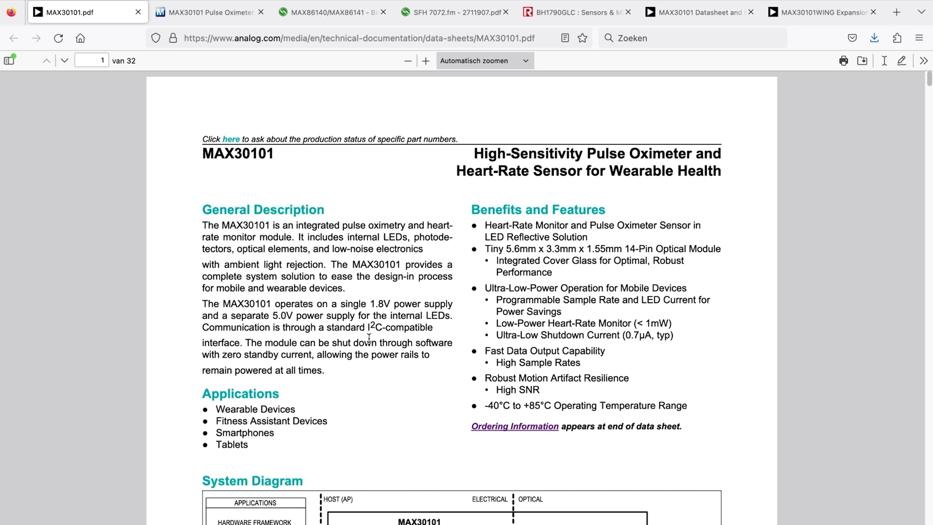
- Scroll the MAX30101 datasheet to its System Diagram, then view the Mouser MAX30101 product page
scroll("down", 3)
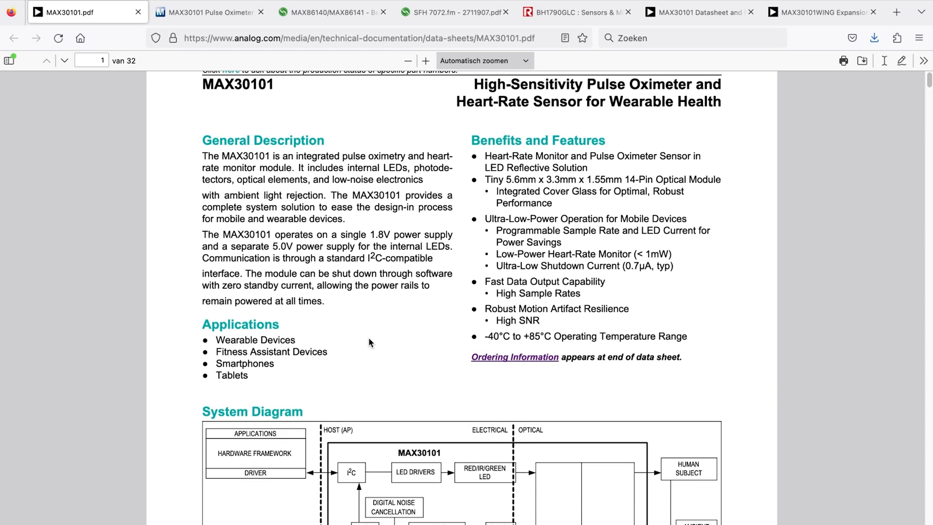
scroll("down", 3)
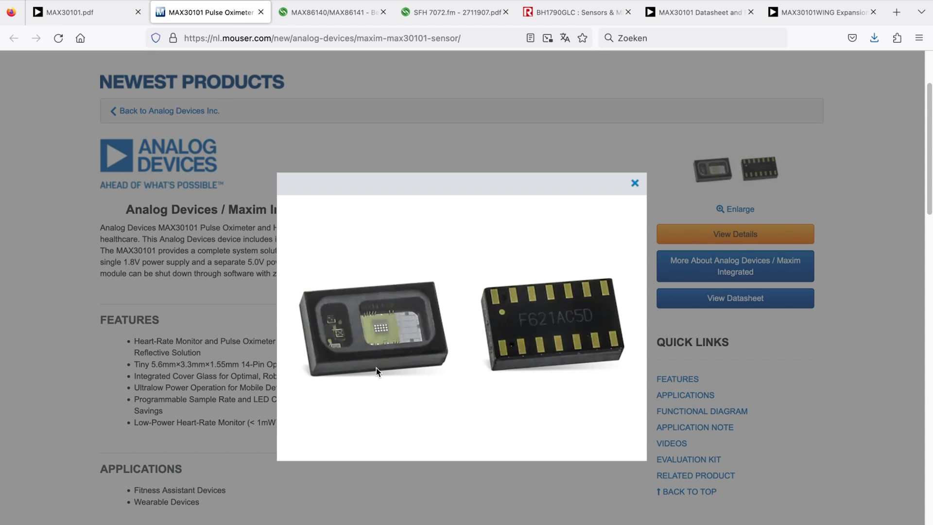
mouse_move(536, 341)
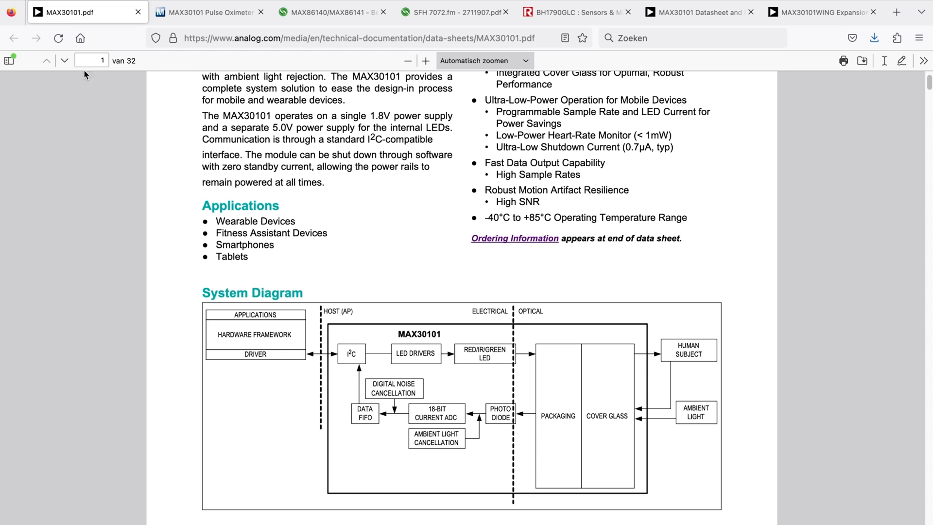
mouse_move(234, 286)
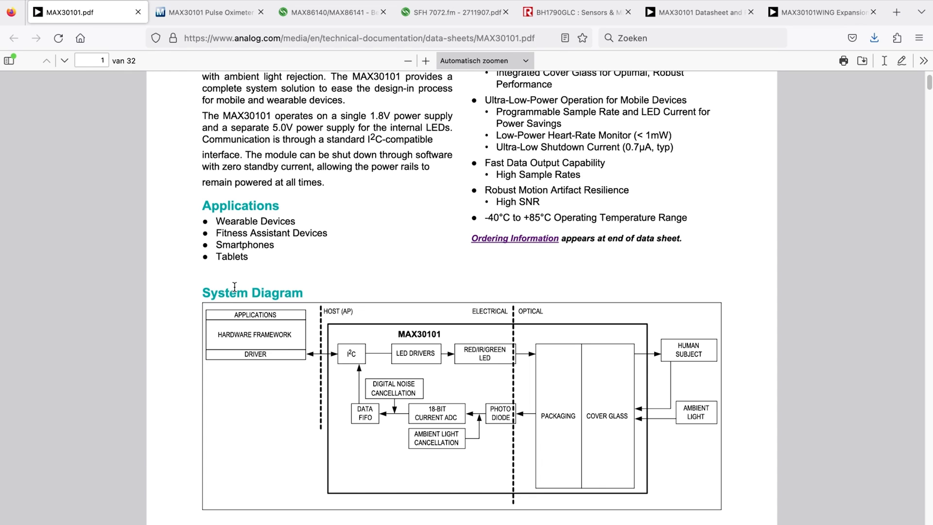
mouse_move(503, 360)
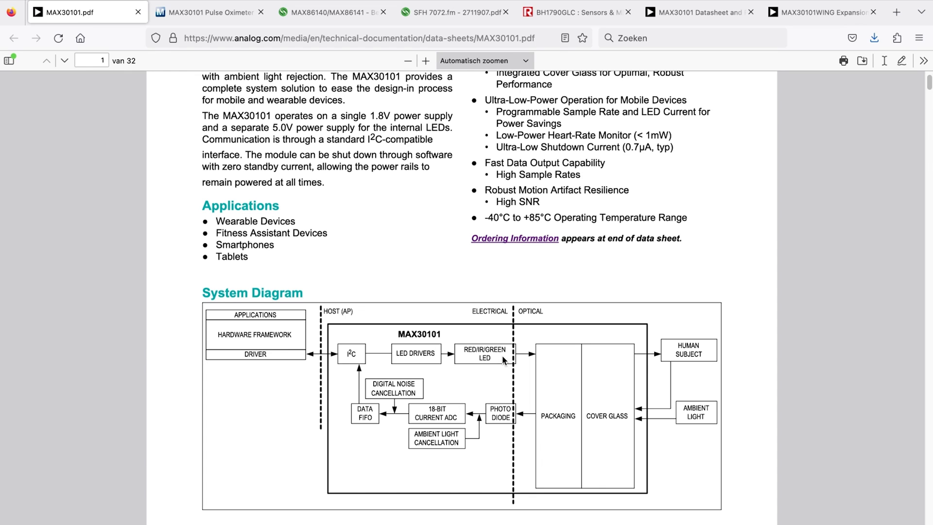
mouse_move(421, 459)
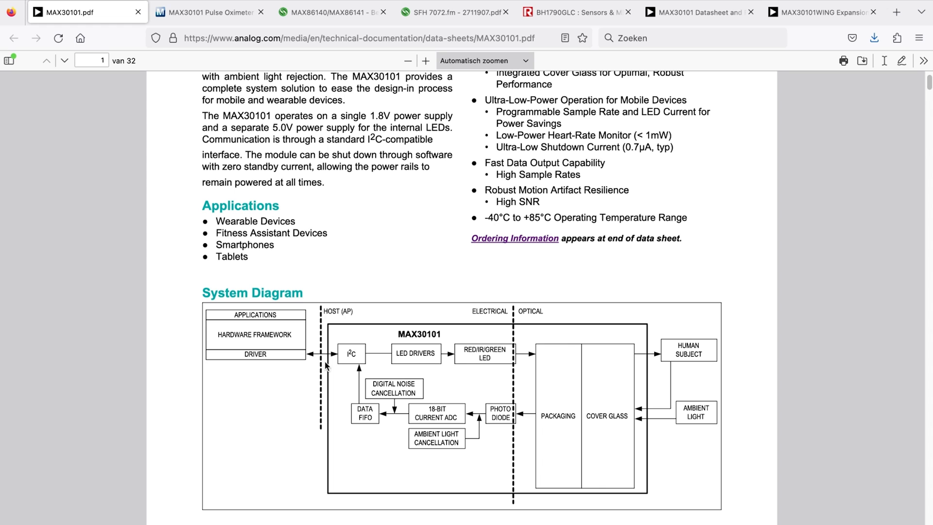
left_click(209, 11)
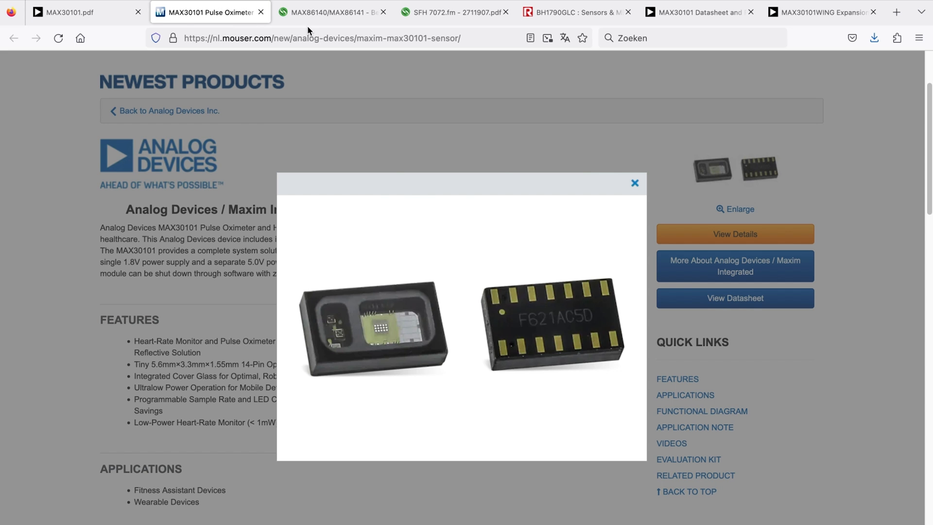
- View the MAX86140/MAX86141 datasheet's block diagram and Pin Configurations on page 10
left_click(331, 12)
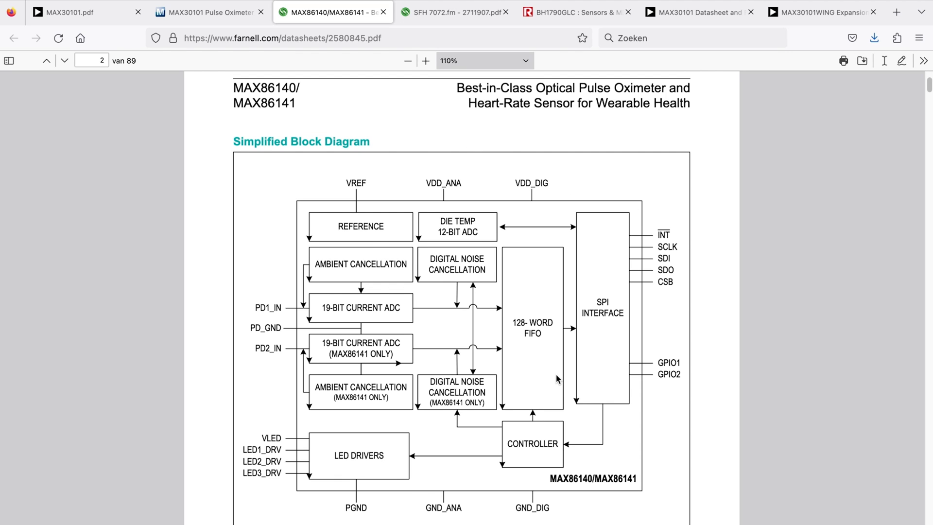
mouse_move(318, 327)
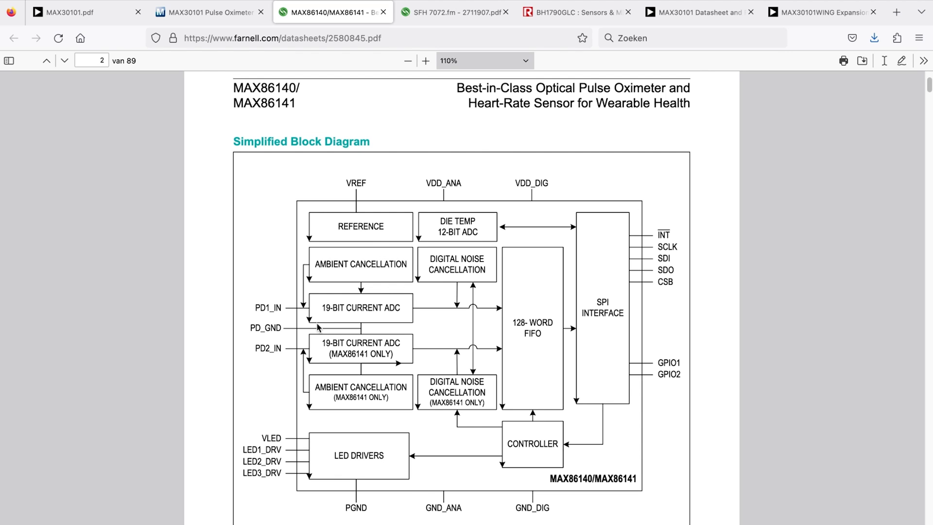
mouse_move(273, 476)
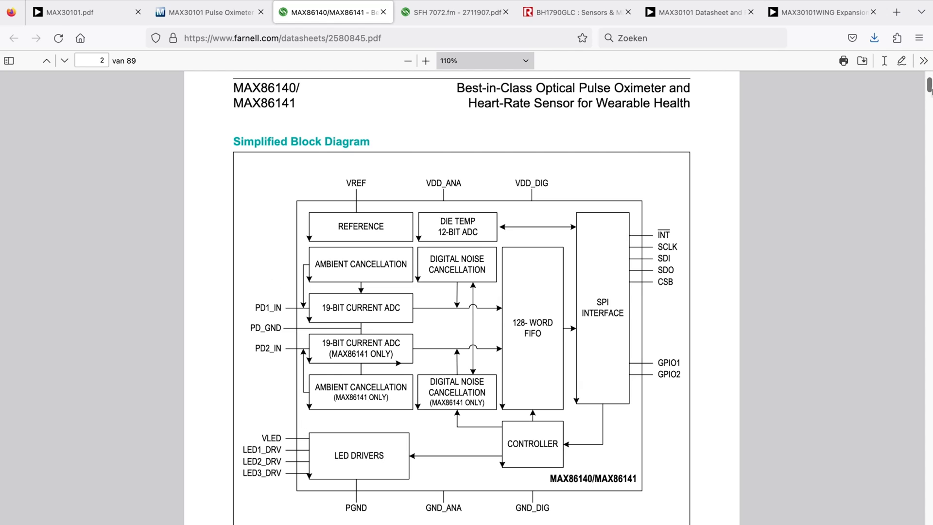
scroll("down", 3)
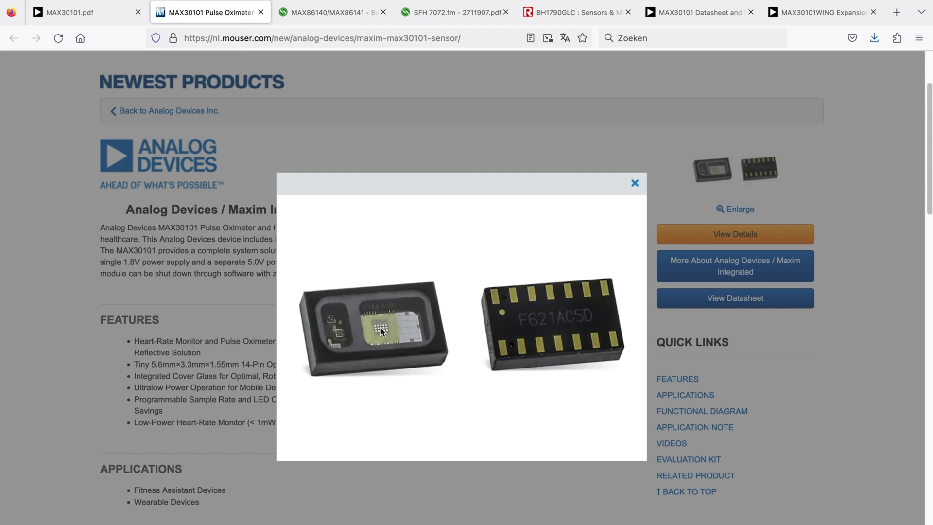
mouse_move(491, 310)
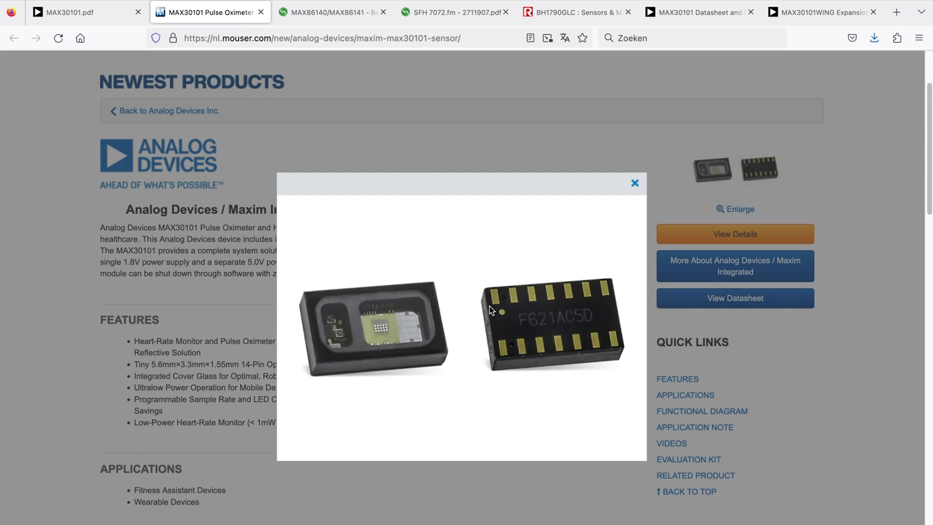
left_click(330, 11)
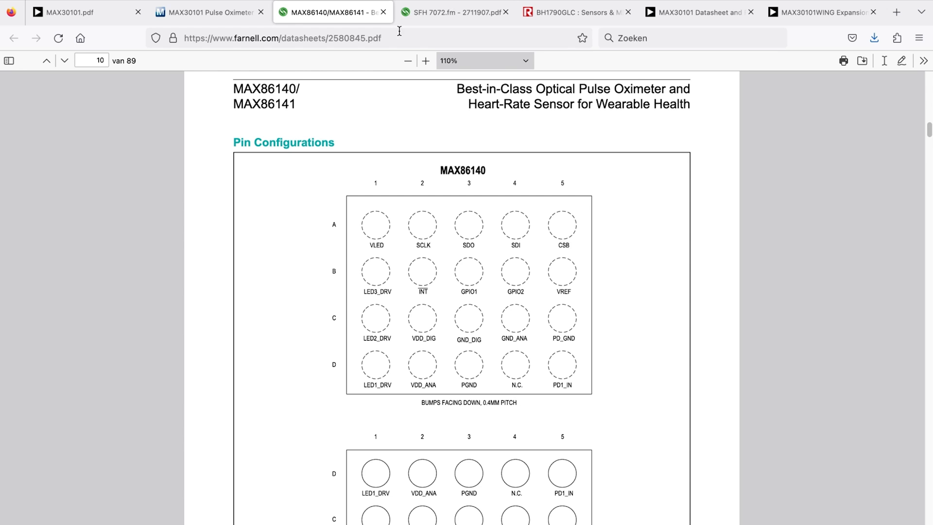
- Read the SFH 7072 BIOFY datasheet's features and package size, briefly checking MAX30101.pdf
left_click(455, 12)
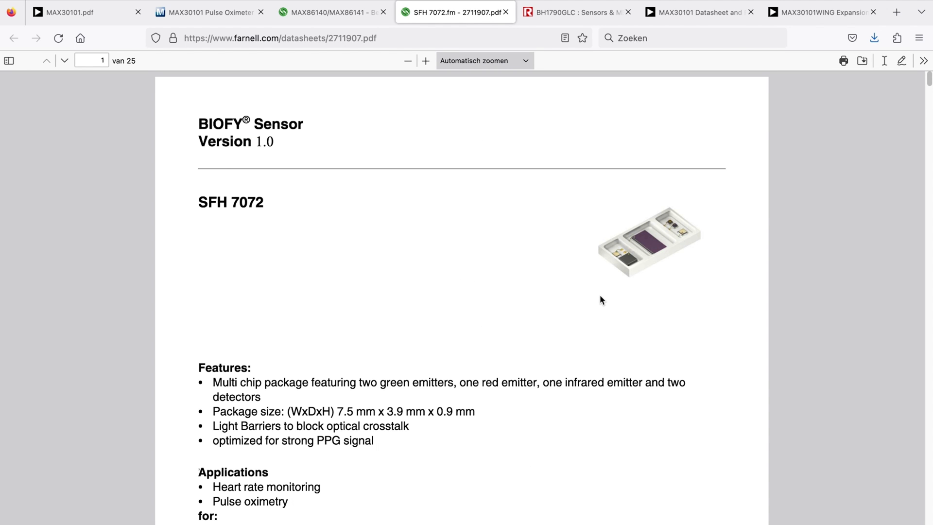
scroll("down", 3)
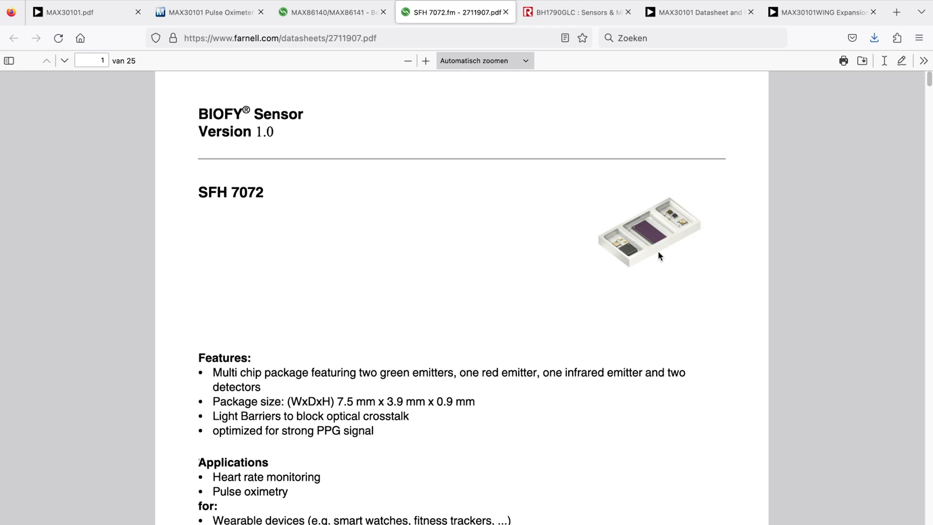
mouse_move(281, 400)
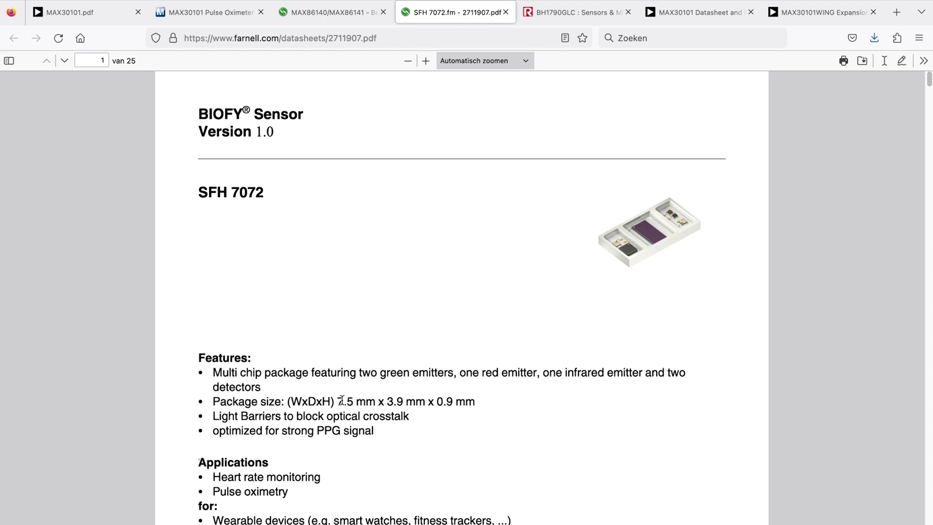
mouse_move(358, 234)
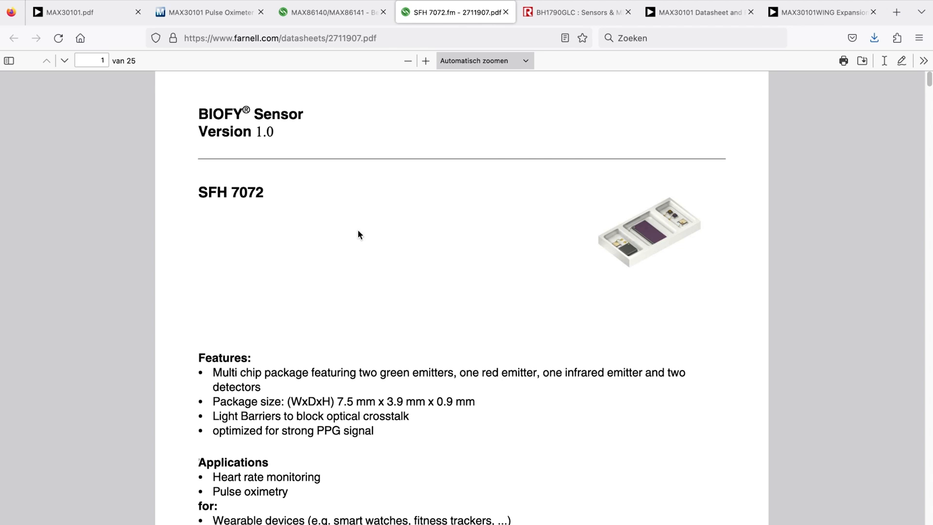
left_click(65, 12)
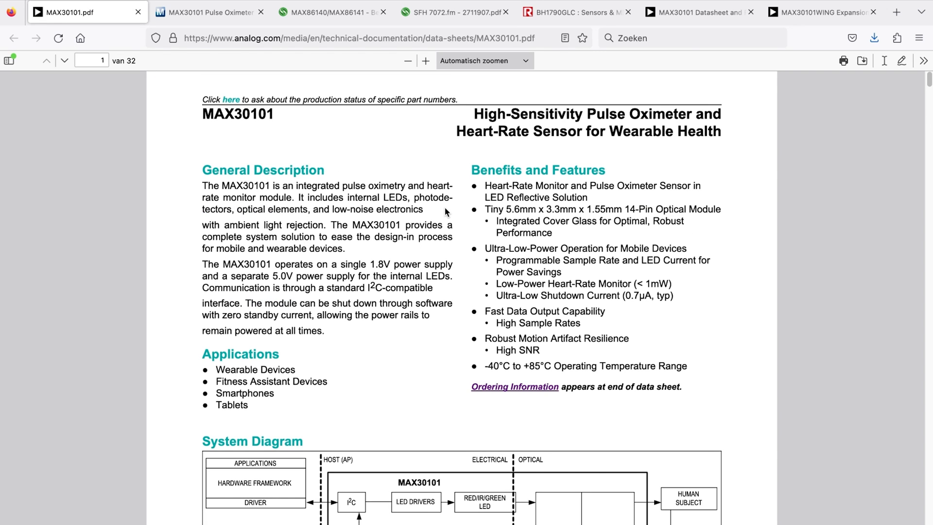
mouse_move(490, 212)
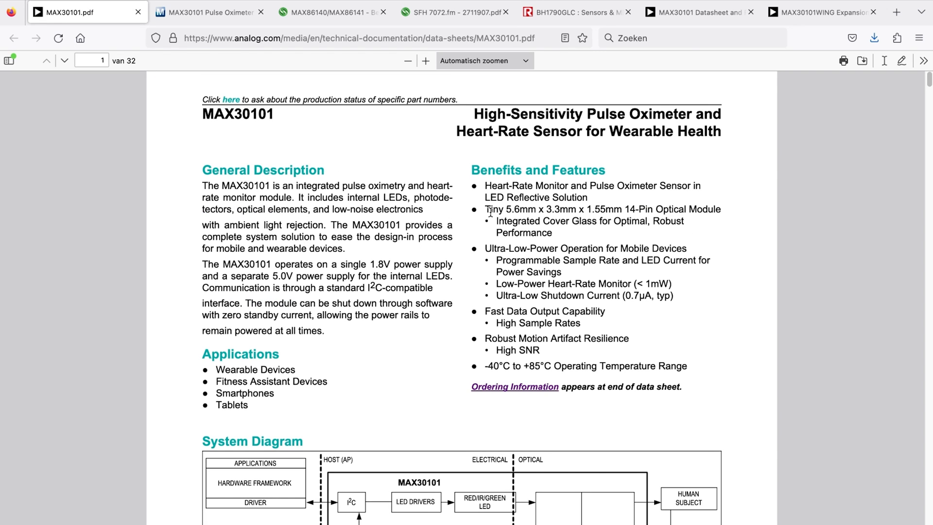
scroll("down", 3)
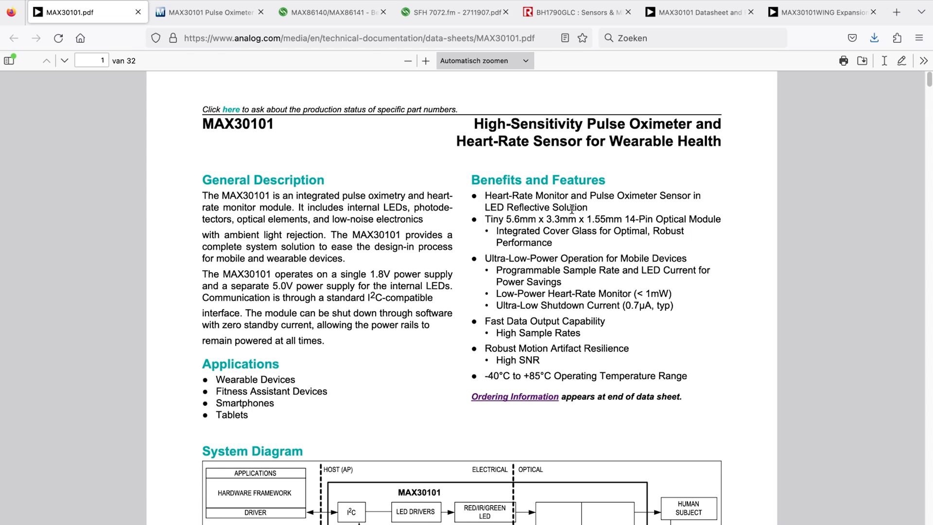
left_click(452, 12)
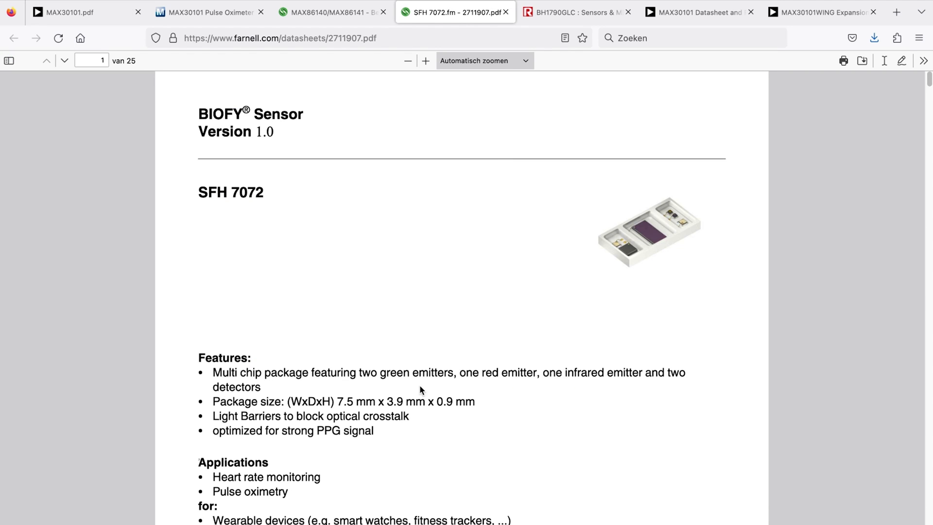
- Scroll the BH1790GLC datasheet through features and package to the Typical Application Circuit
left_click(574, 11)
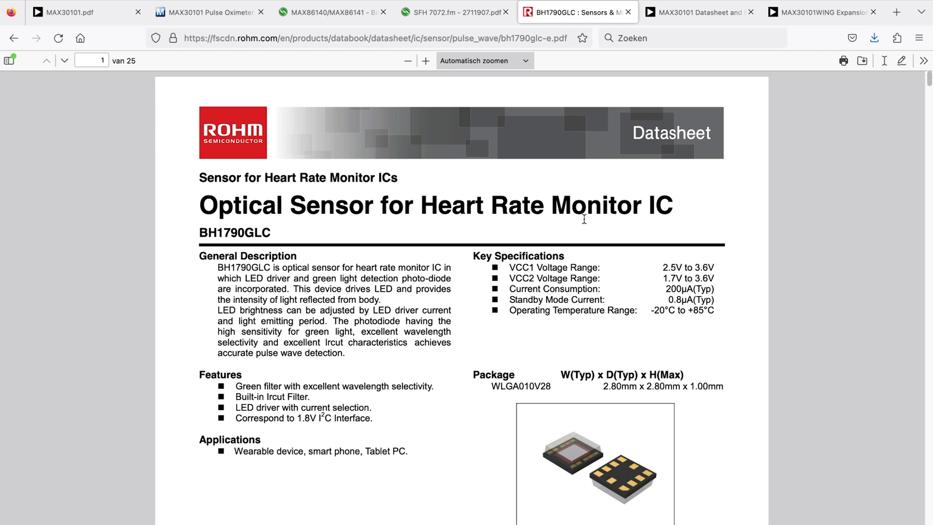
mouse_move(576, 208)
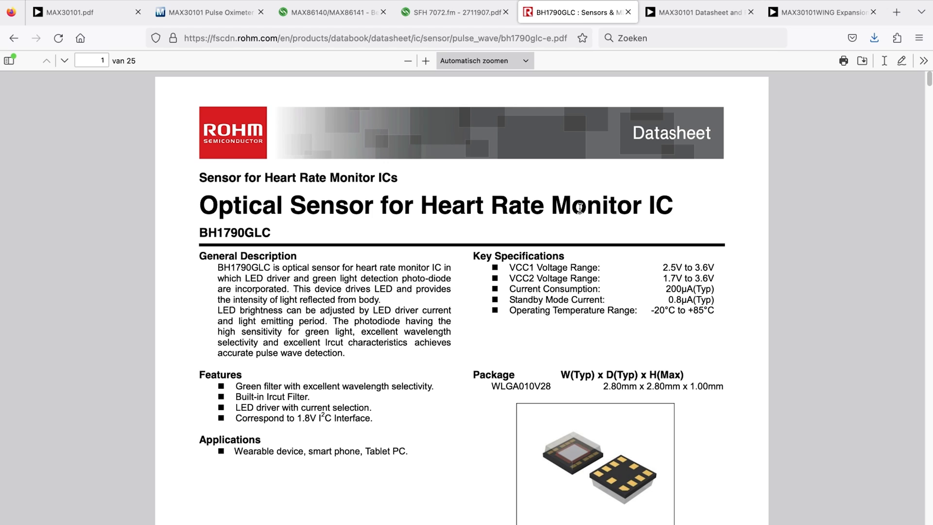
scroll("down", 3)
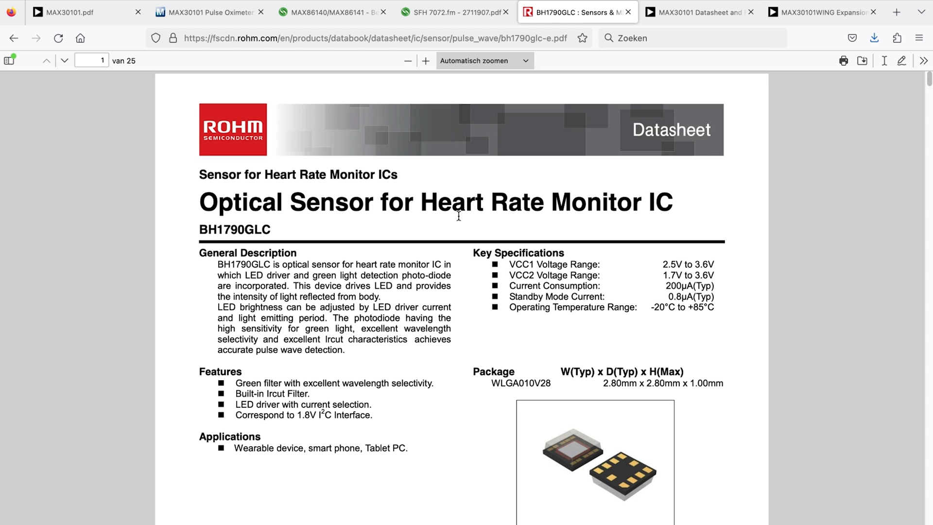
scroll("down", 3)
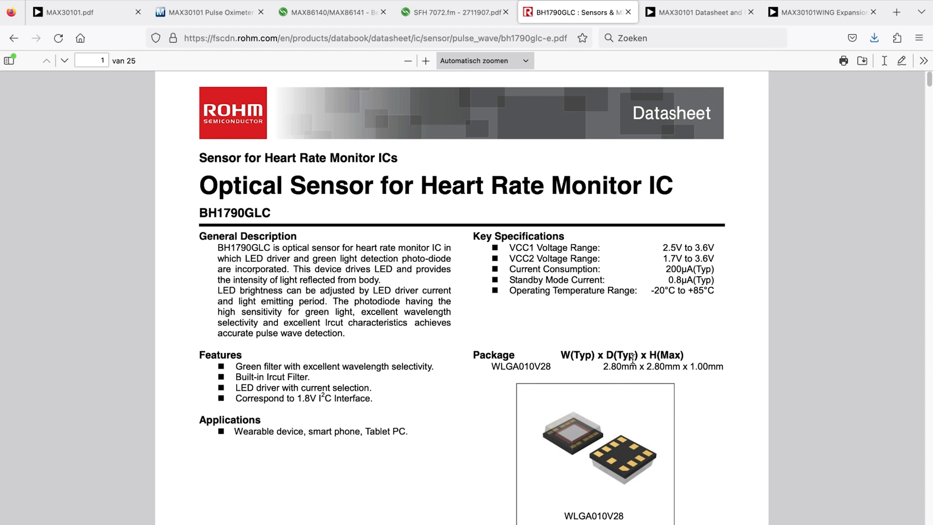
scroll("down", 3)
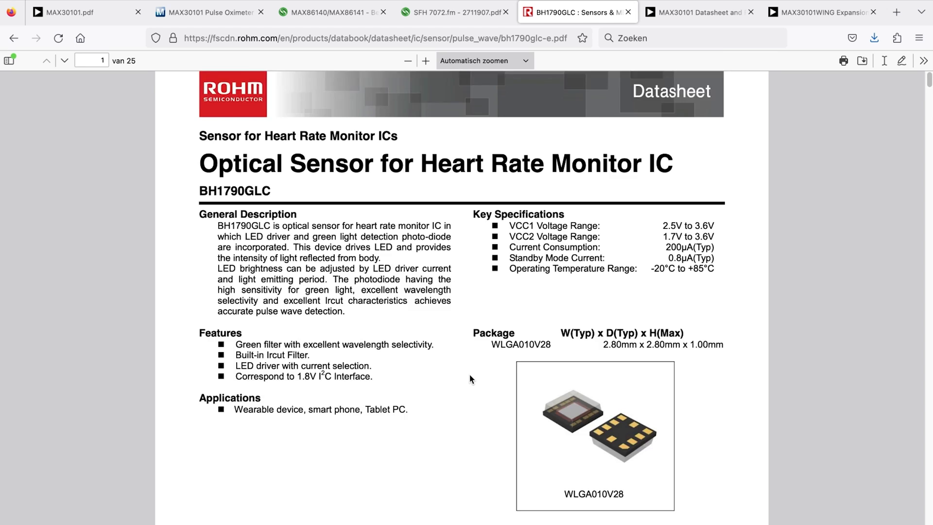
scroll("down", 3)
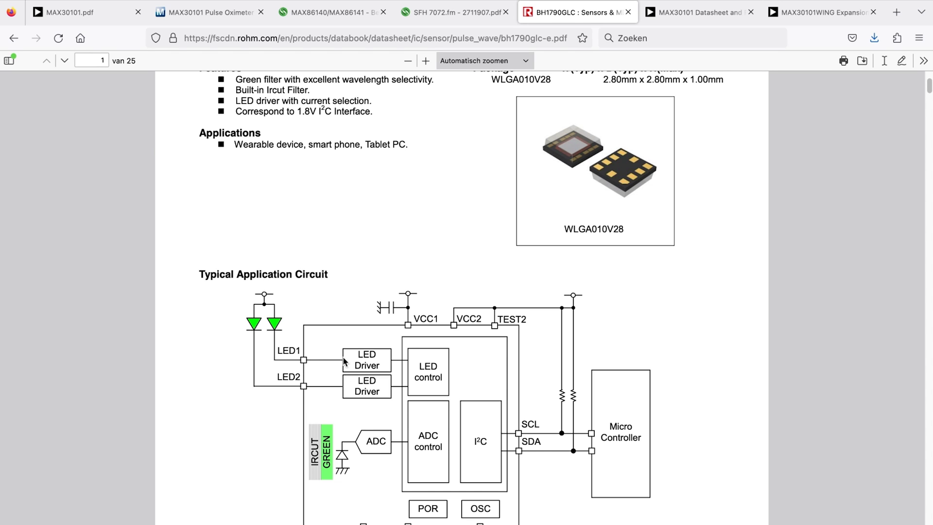
mouse_move(287, 311)
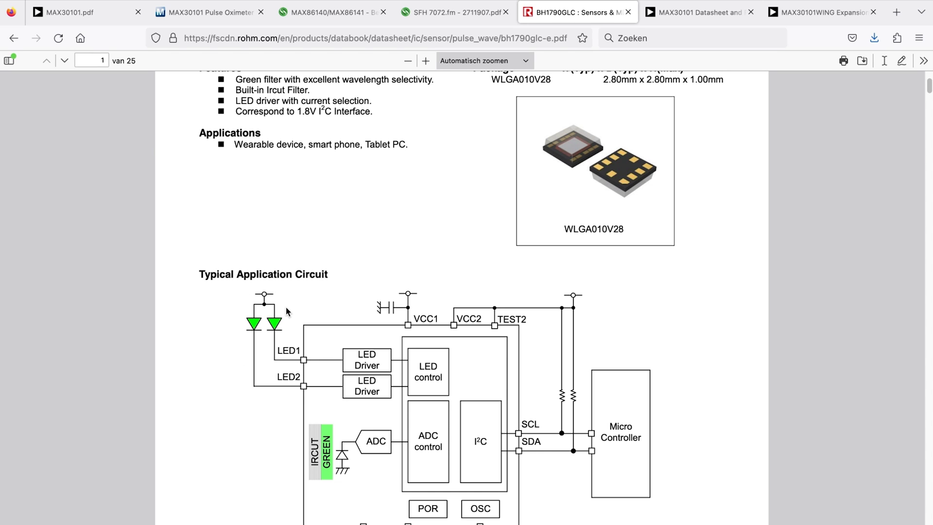
mouse_move(323, 292)
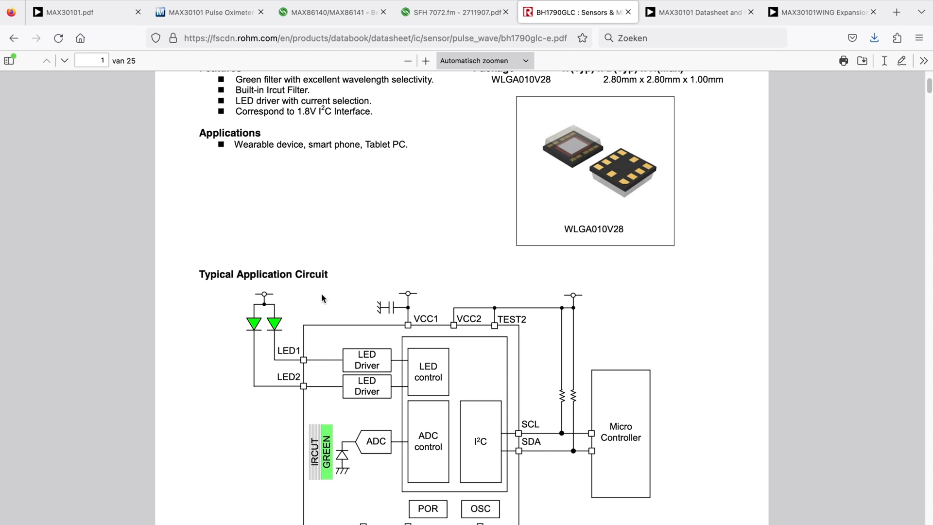
mouse_move(264, 332)
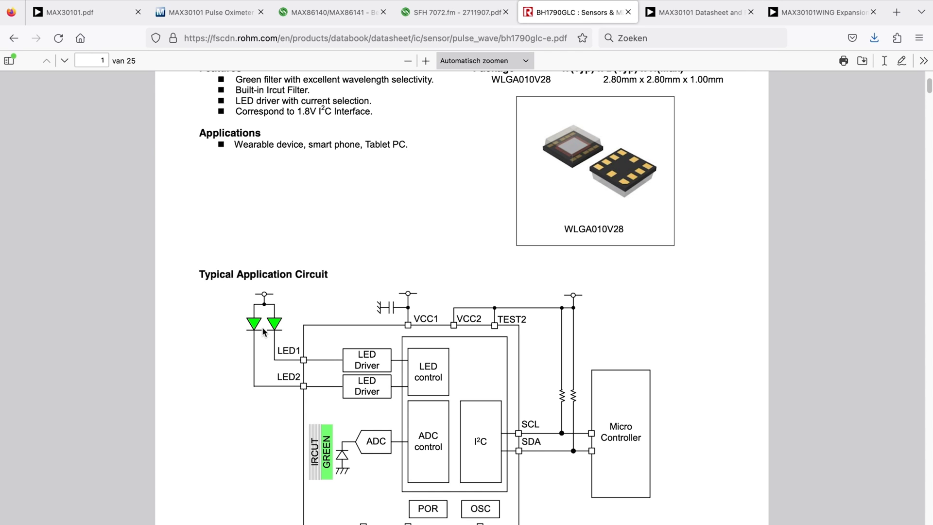
mouse_move(383, 291)
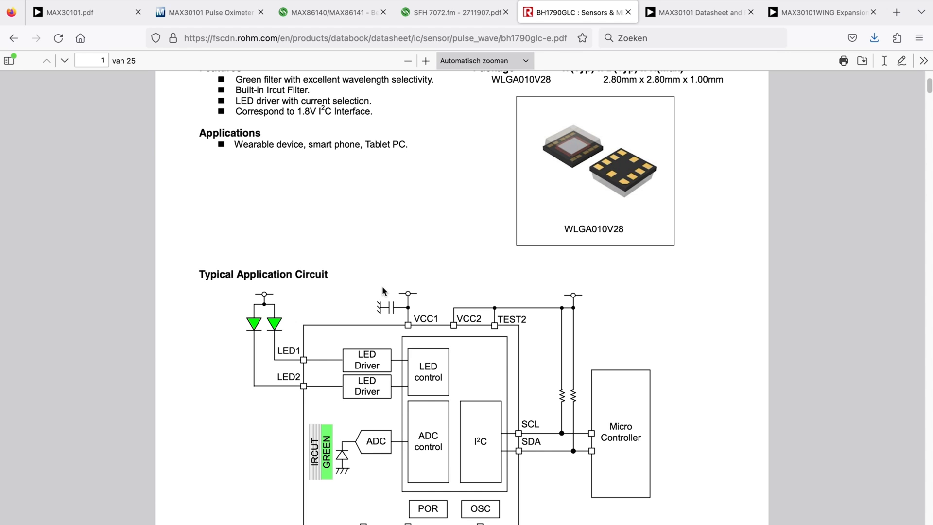
mouse_move(392, 265)
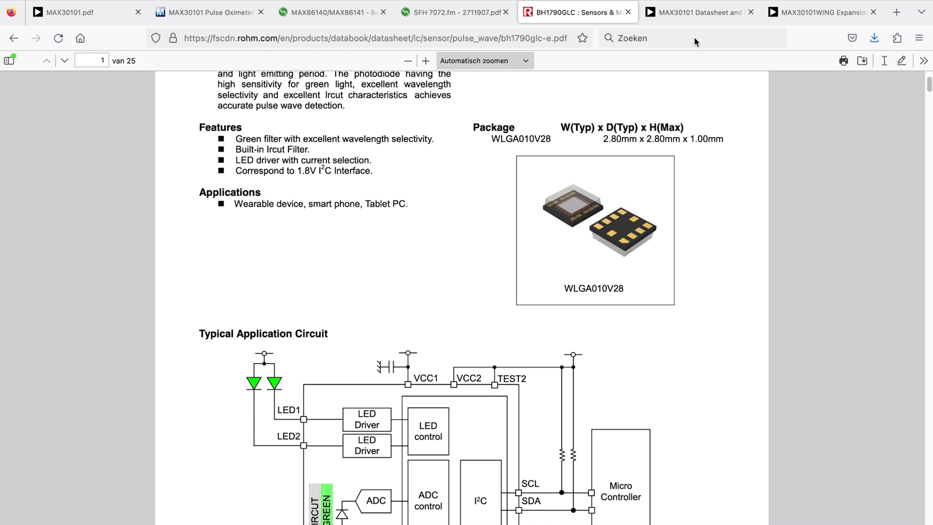
scroll("down", 3)
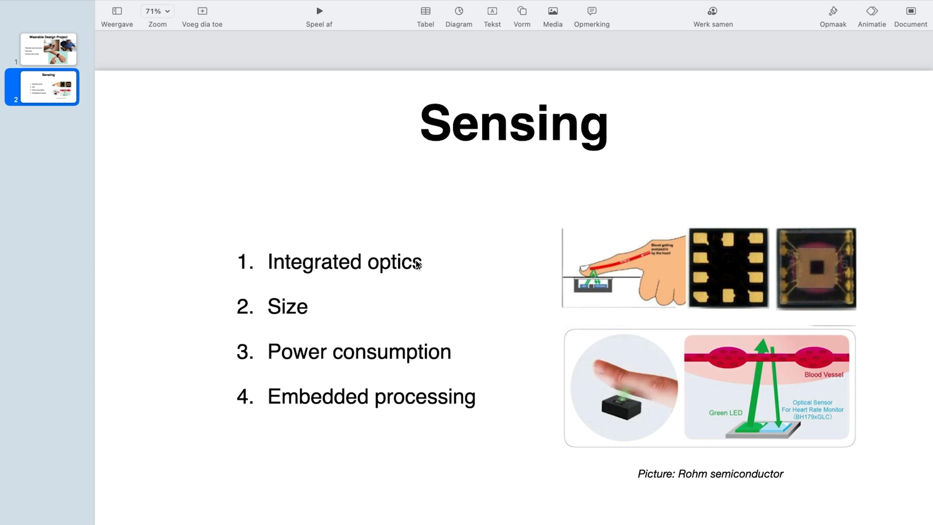
mouse_move(341, 315)
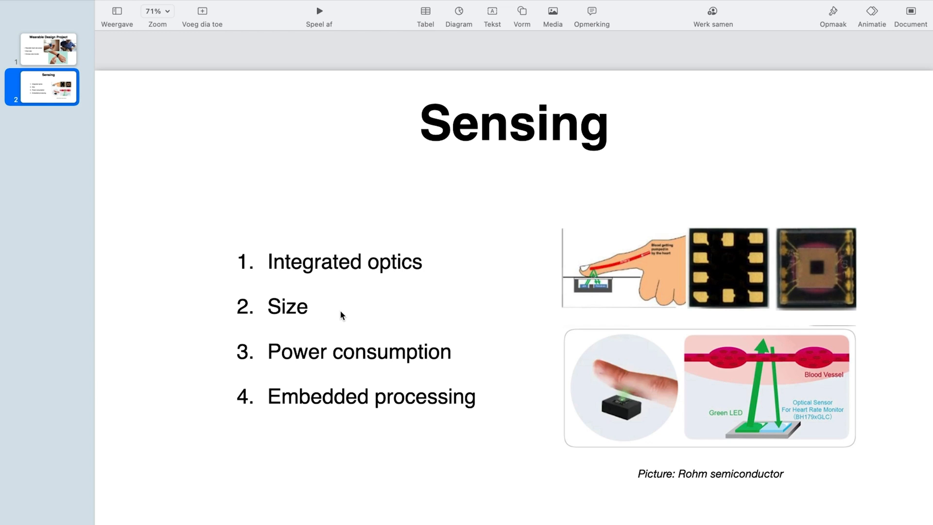
mouse_move(348, 404)
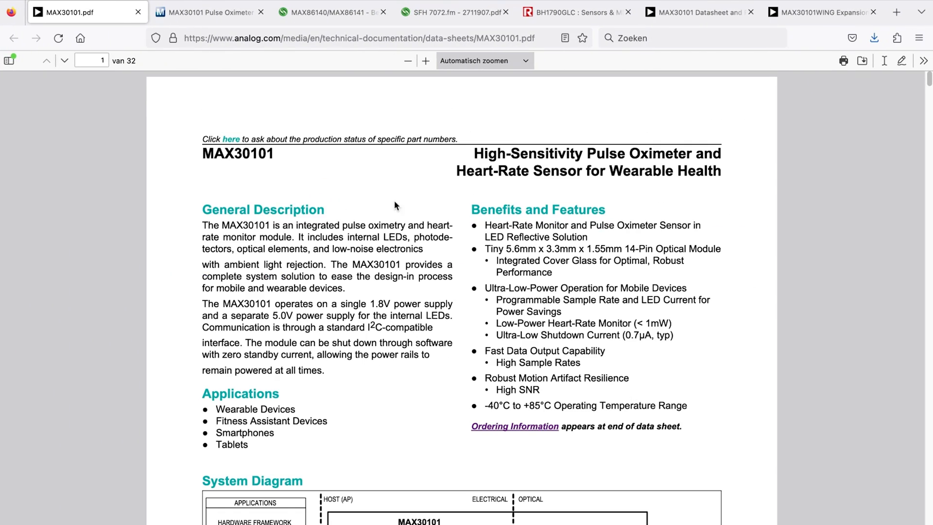
- Scroll the MAX30101 datasheet to the page 2 Electrical Characteristics power-supply table
scroll("down", 3)
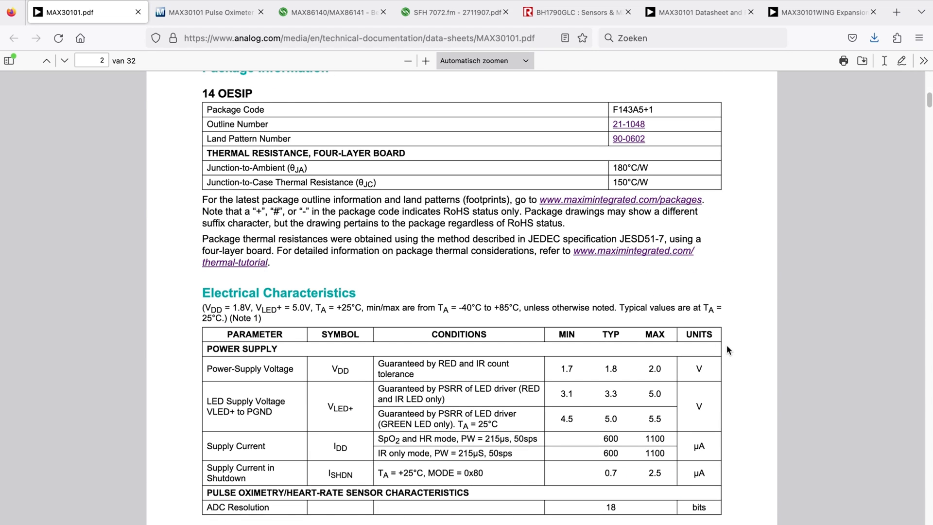
mouse_move(439, 378)
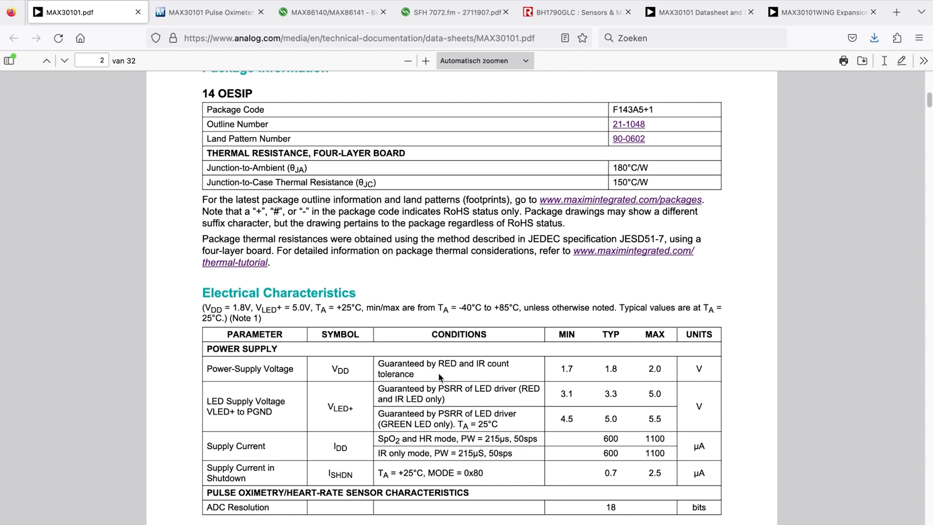
scroll("down", 3)
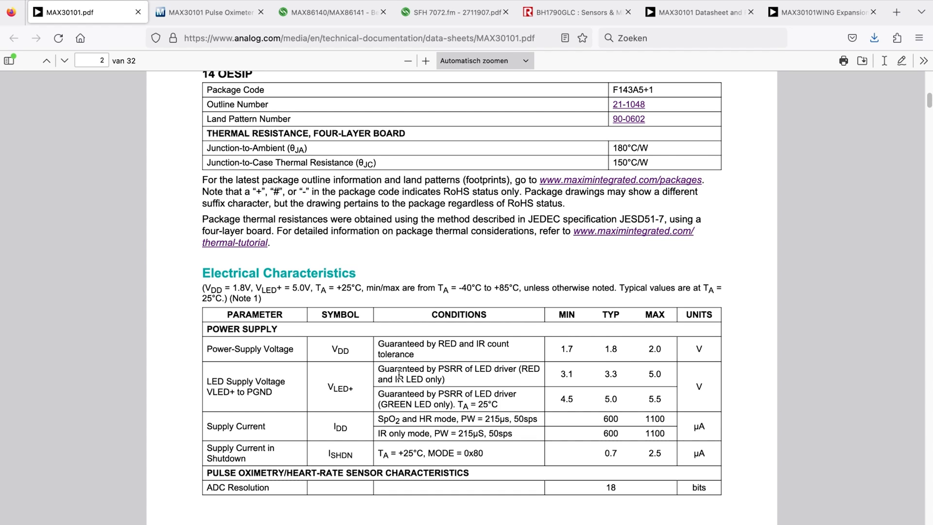
mouse_move(615, 403)
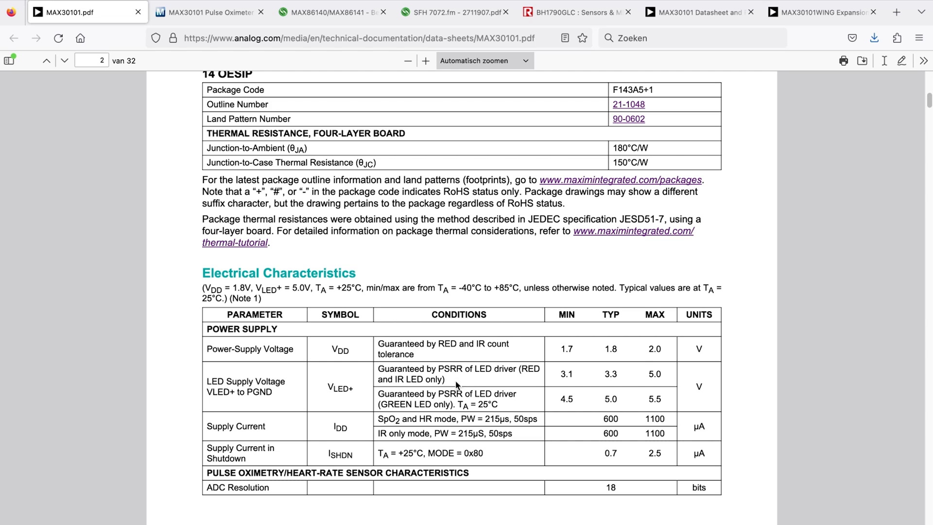
mouse_move(399, 394)
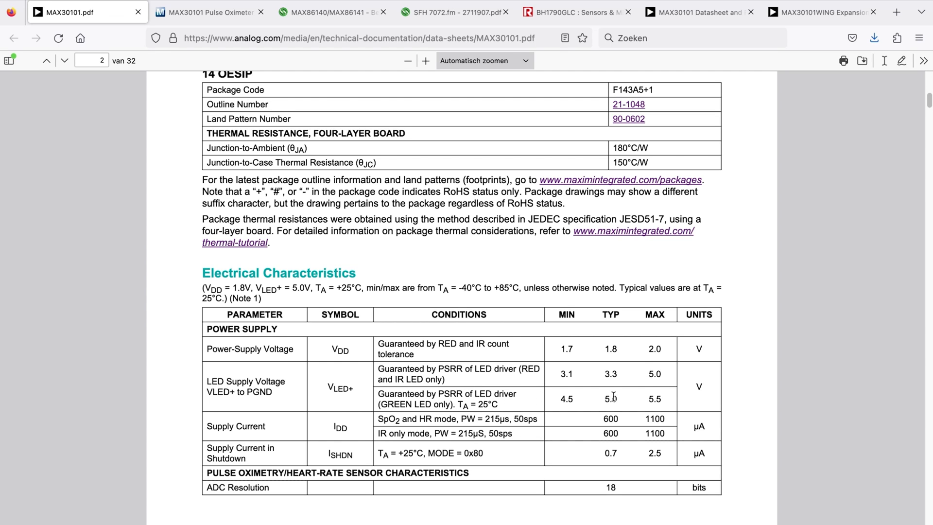
scroll("down", 3)
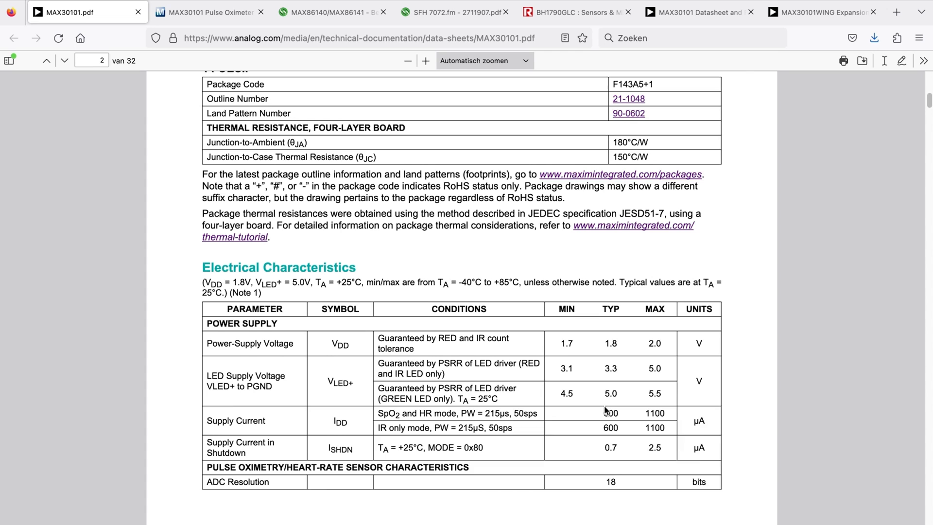
scroll("down", 3)
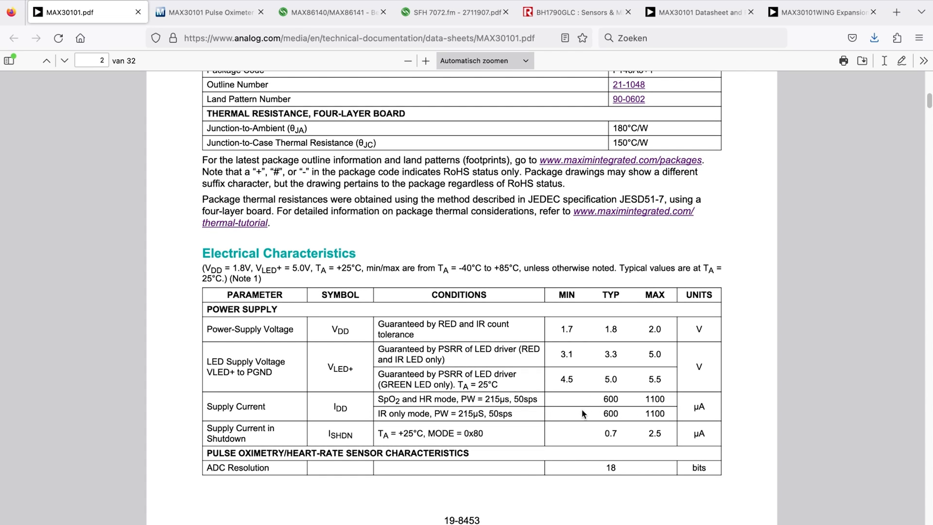
mouse_move(597, 406)
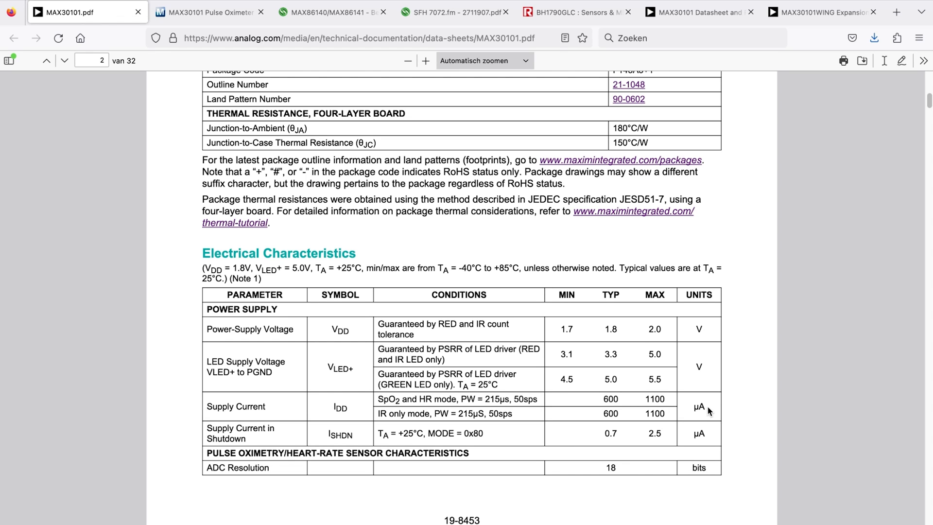
mouse_move(567, 442)
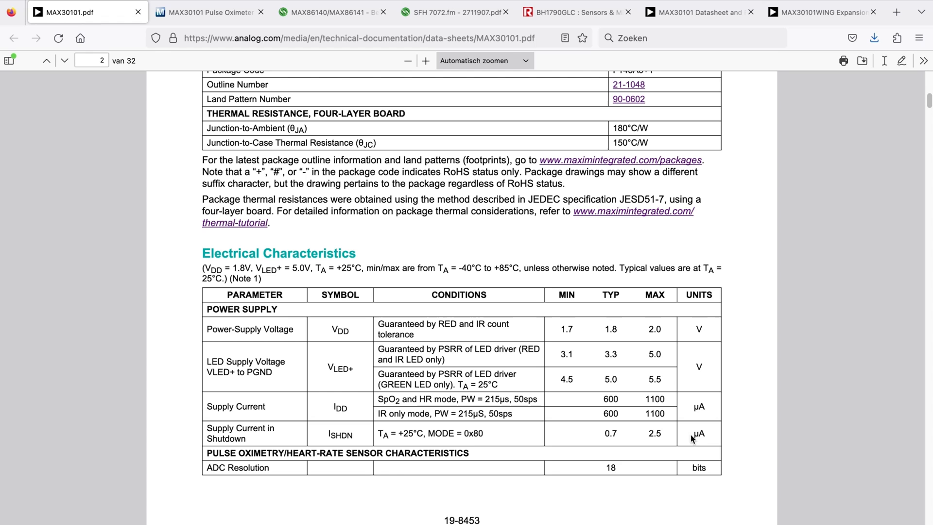
mouse_move(582, 444)
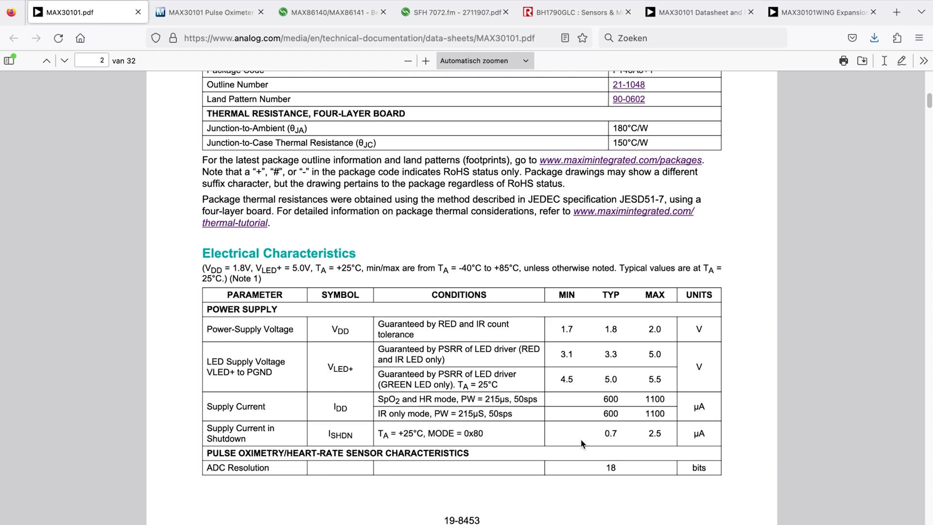
mouse_move(618, 431)
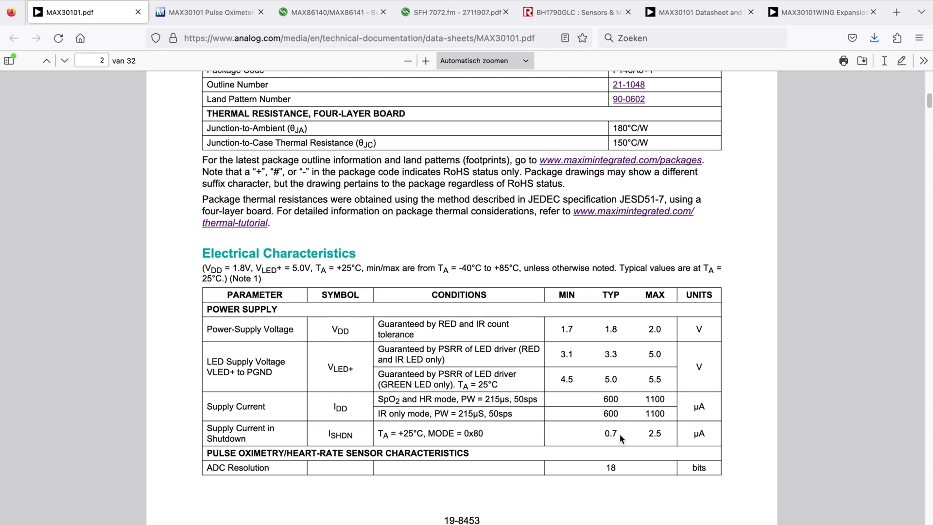
mouse_move(603, 432)
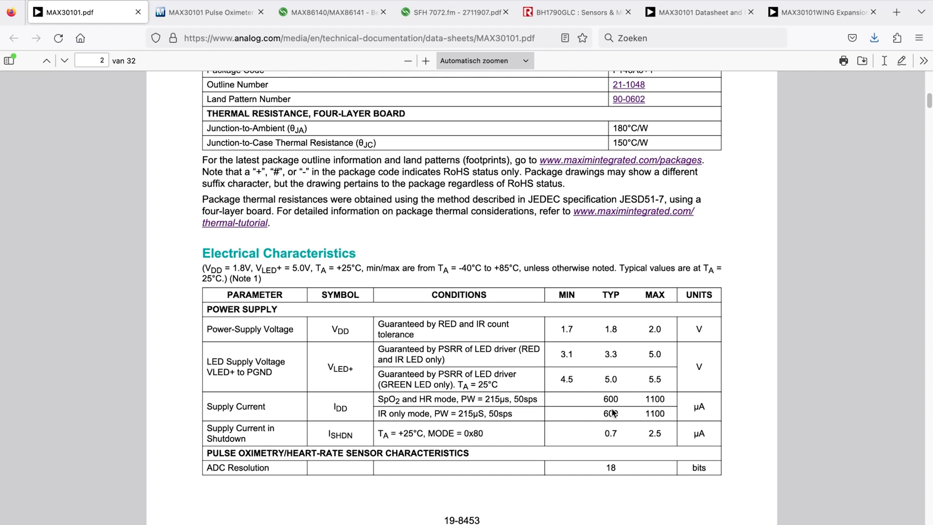
mouse_move(544, 413)
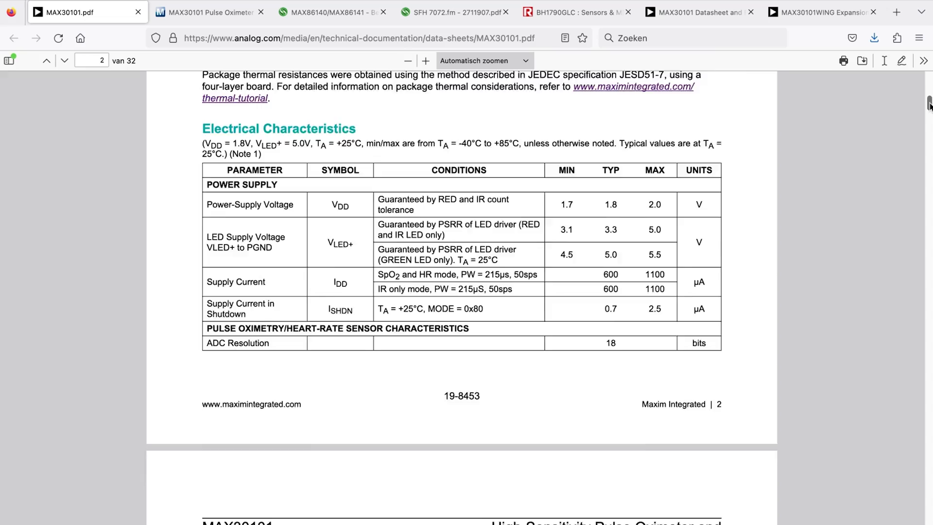
- Scroll from the page 10 functional diagram to the page 11 LED Driver section
scroll("down", 3)
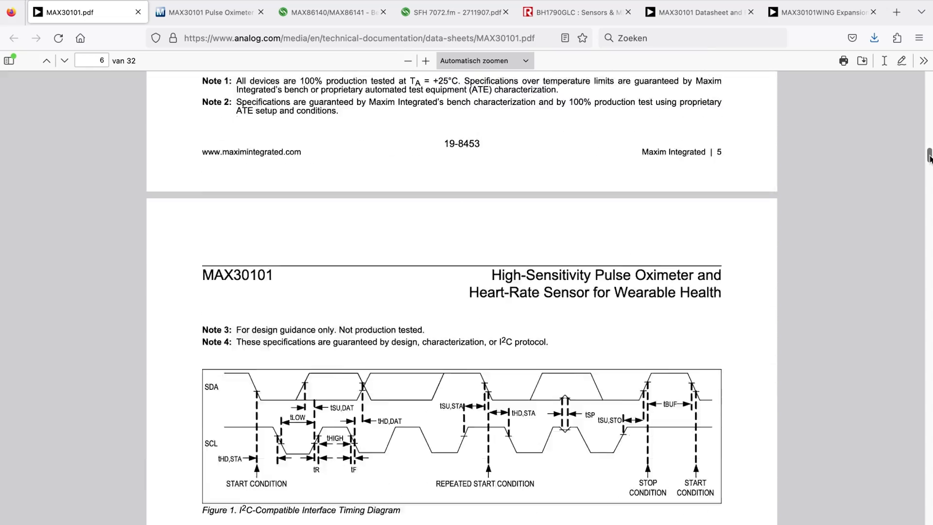
scroll("down", 3)
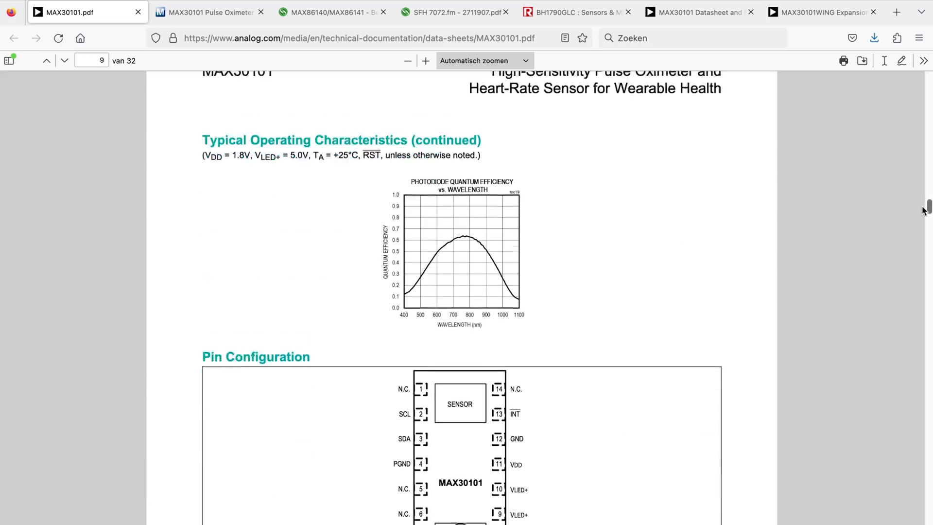
scroll("down", 3)
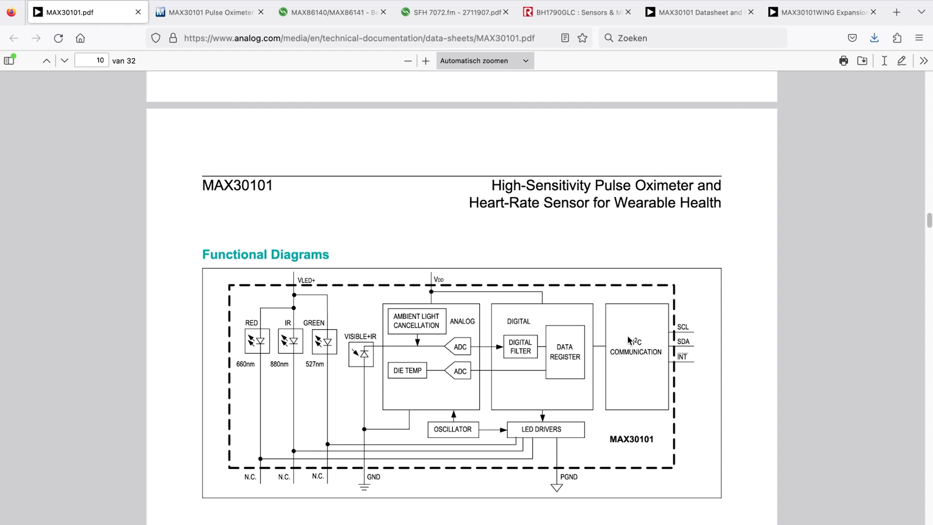
mouse_move(648, 375)
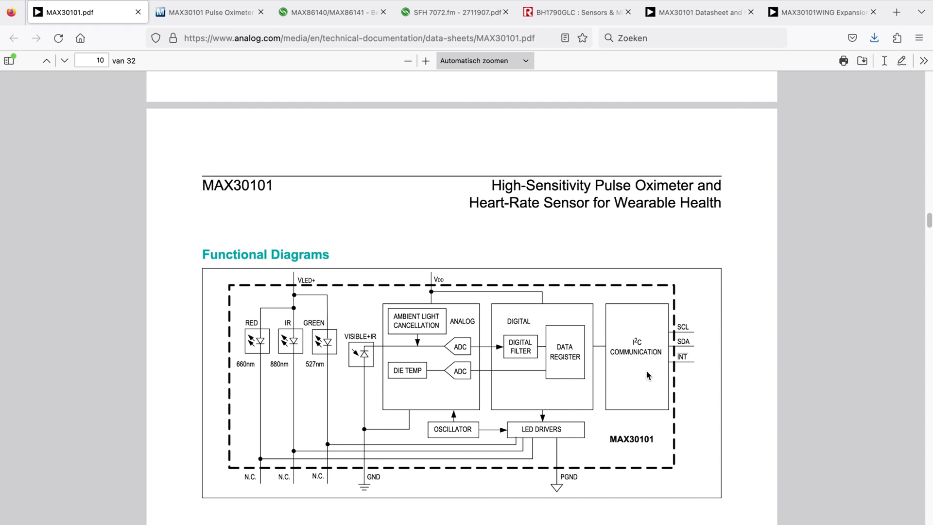
mouse_move(686, 337)
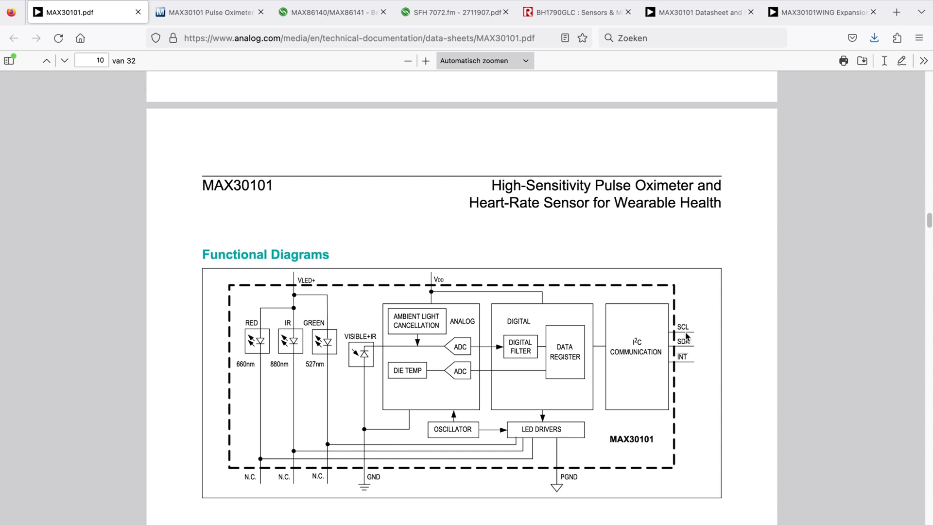
mouse_move(423, 243)
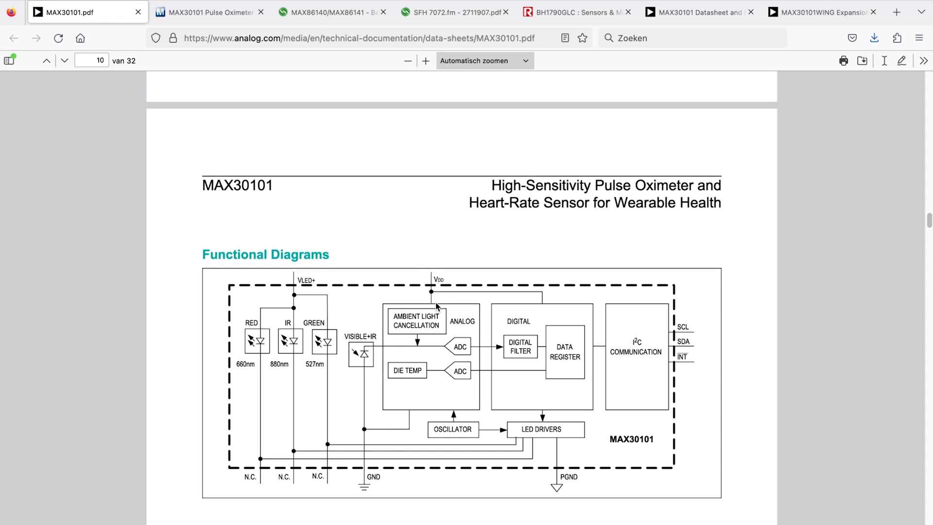
mouse_move(526, 430)
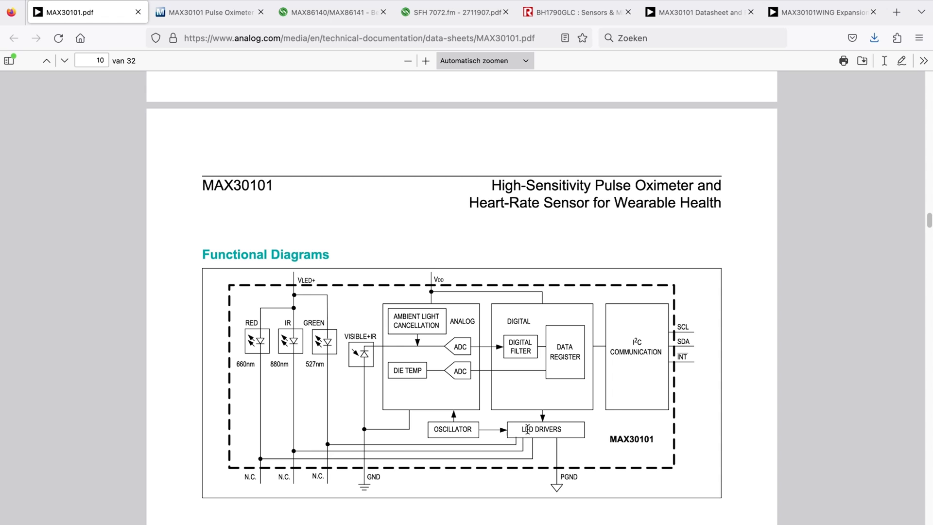
mouse_move(290, 349)
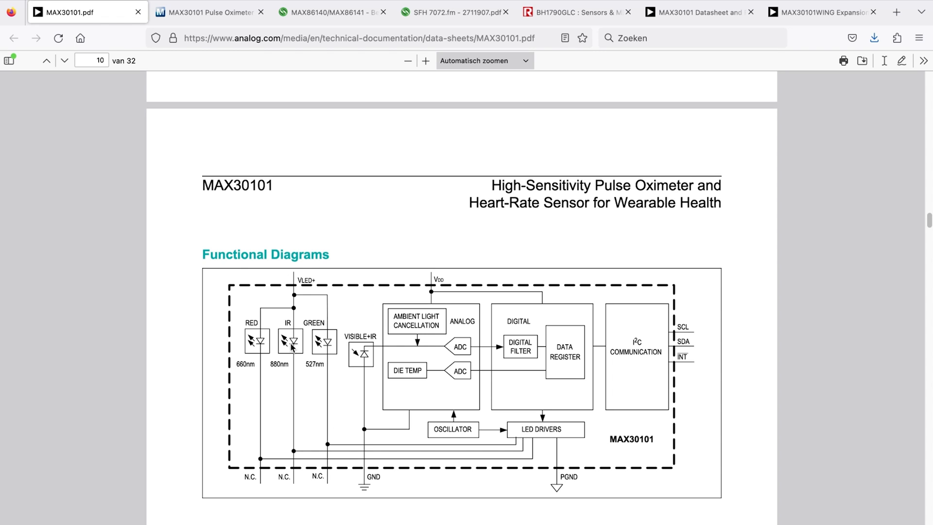
mouse_move(355, 292)
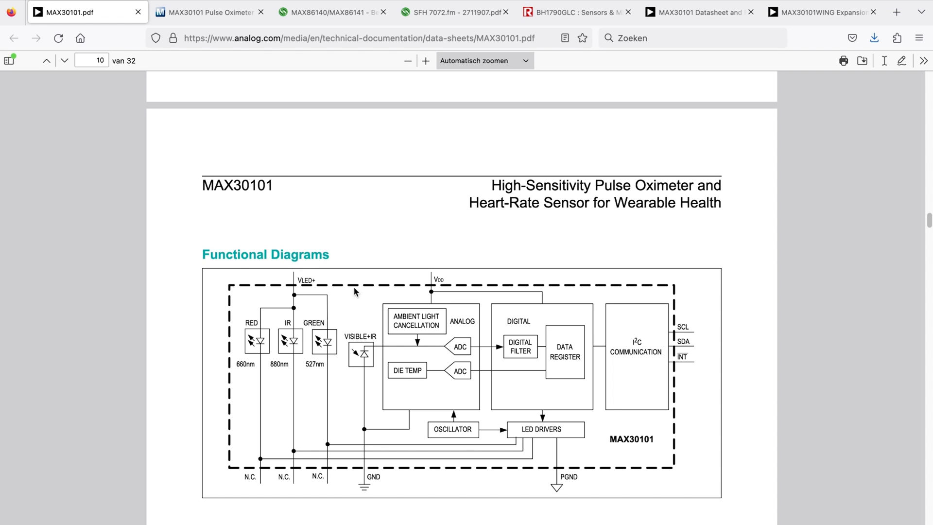
mouse_move(297, 379)
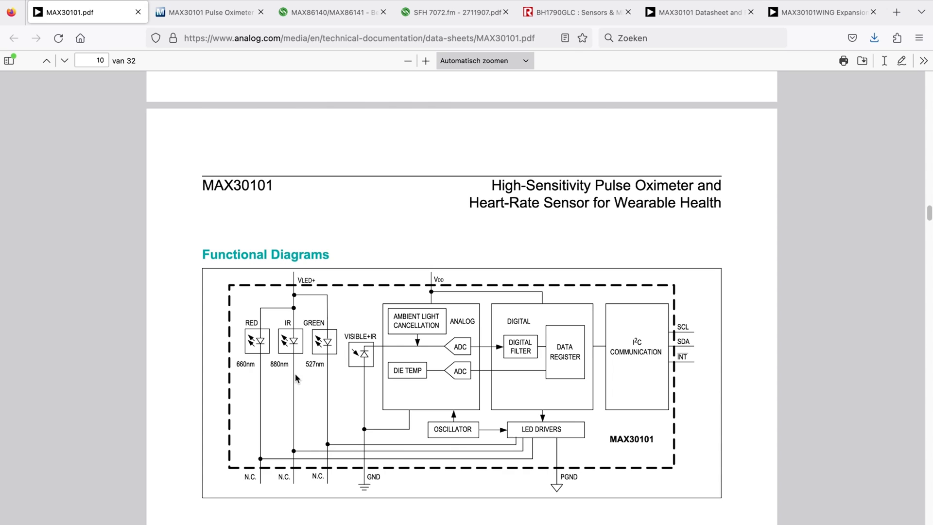
scroll("down", 3)
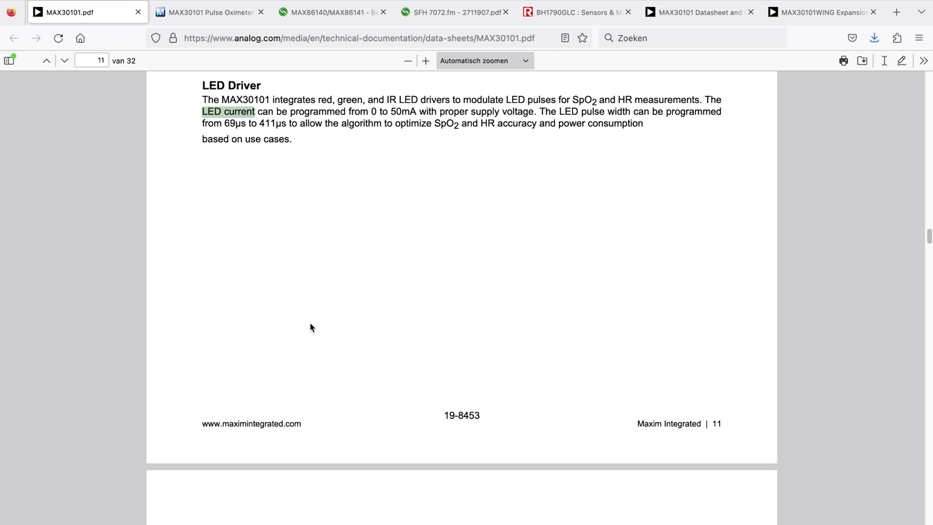
mouse_move(333, 164)
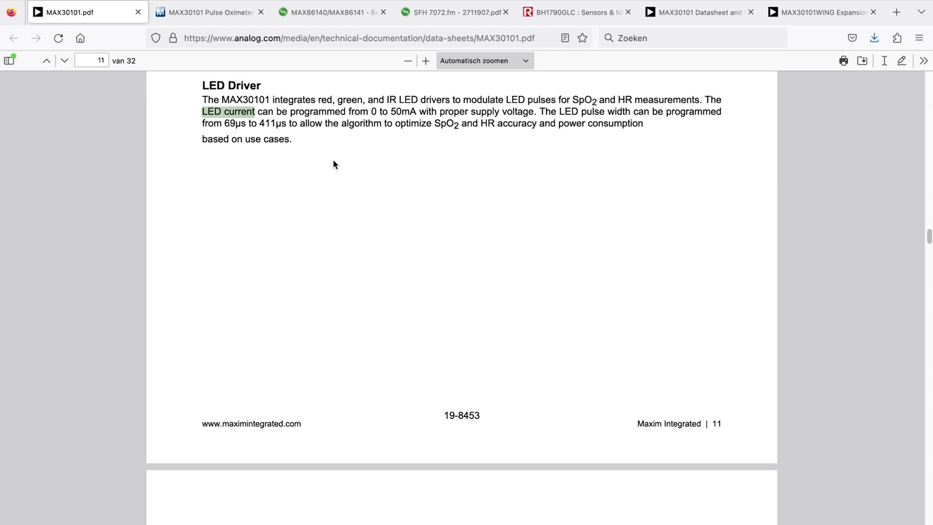
mouse_move(392, 124)
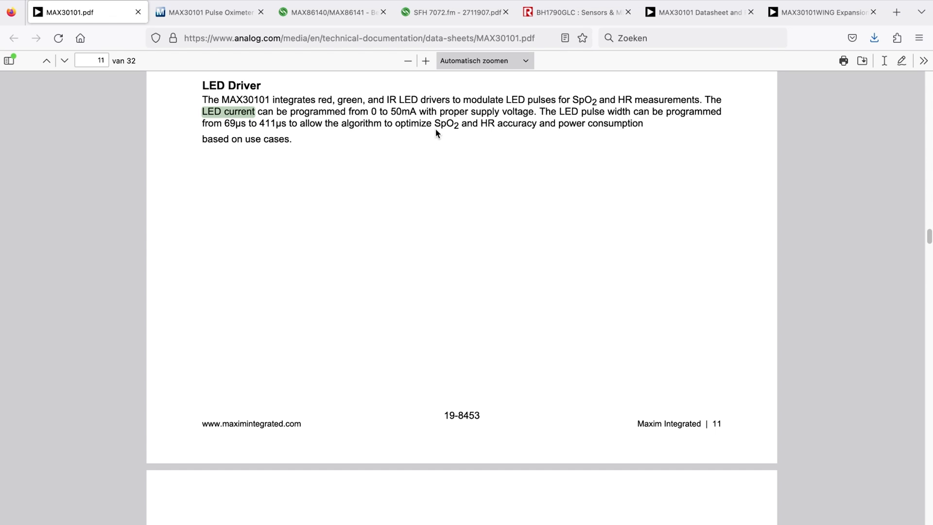
mouse_move(435, 188)
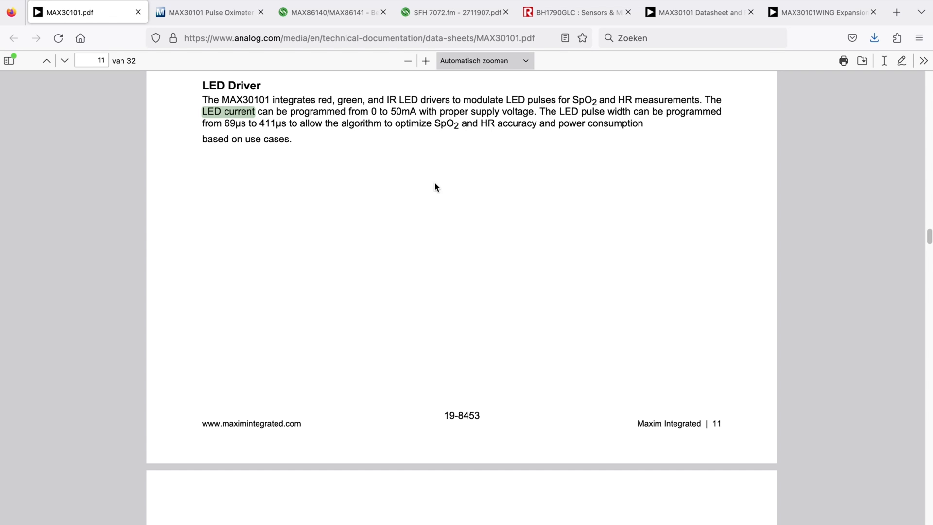
mouse_move(442, 183)
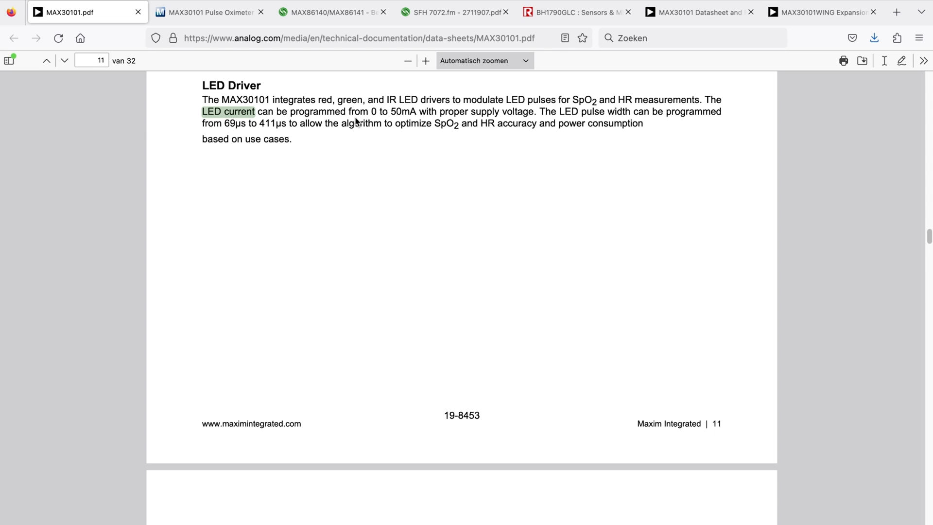
mouse_move(364, 139)
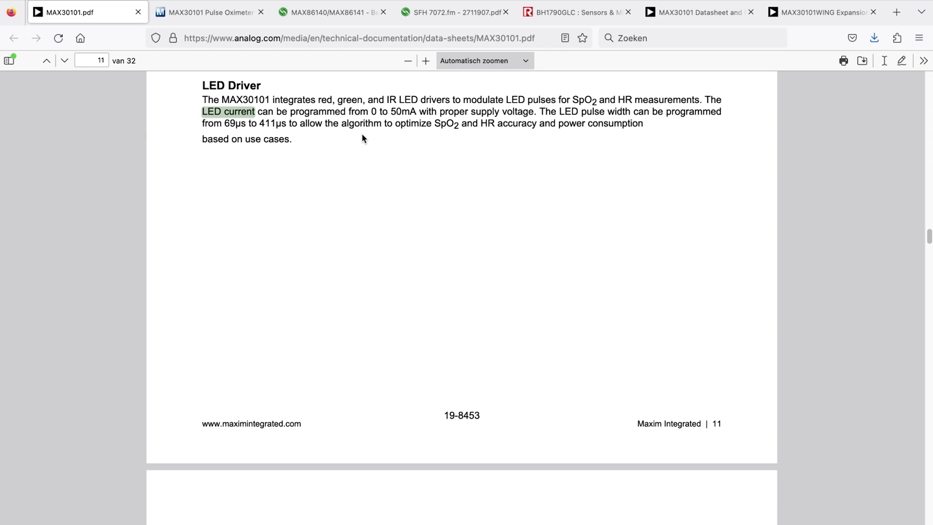
mouse_move(448, 152)
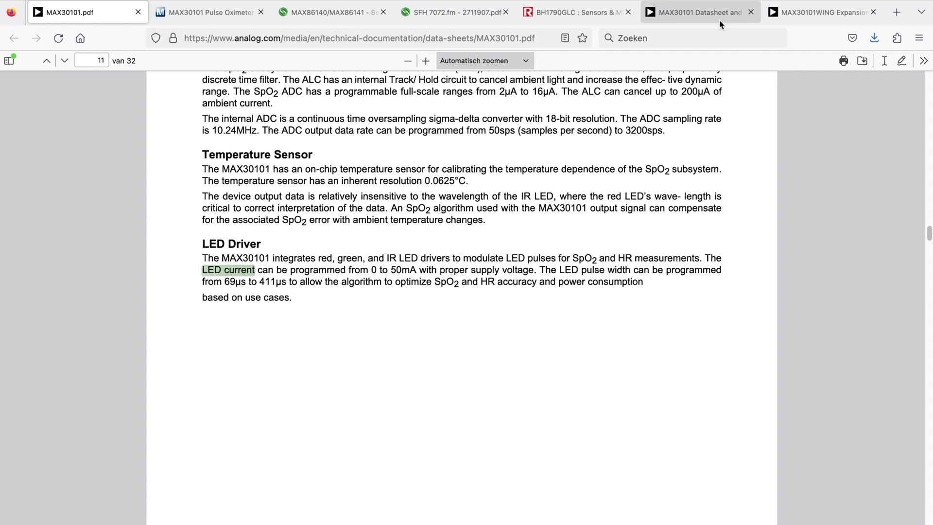
- Glance at the MAX30101 evaluation kit page and the MAX30101WING EV schematic
left_click(699, 11)
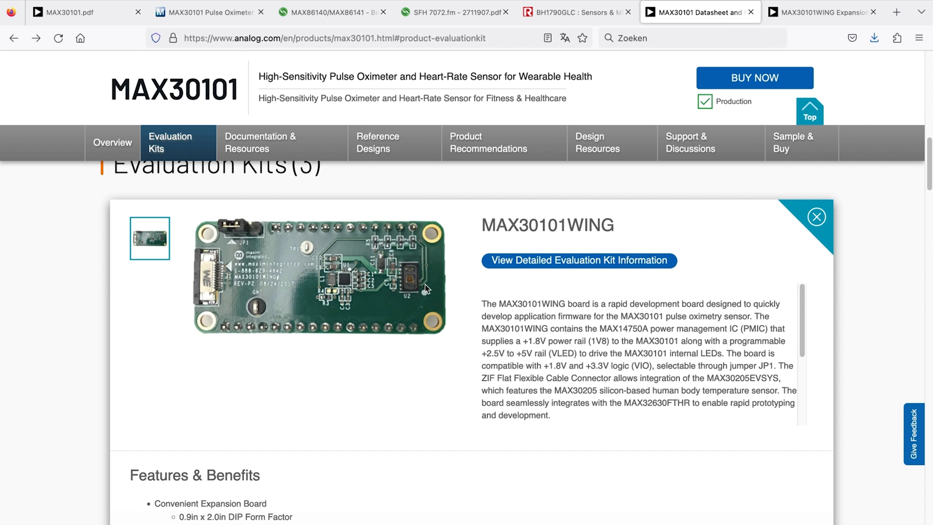
left_click(822, 12)
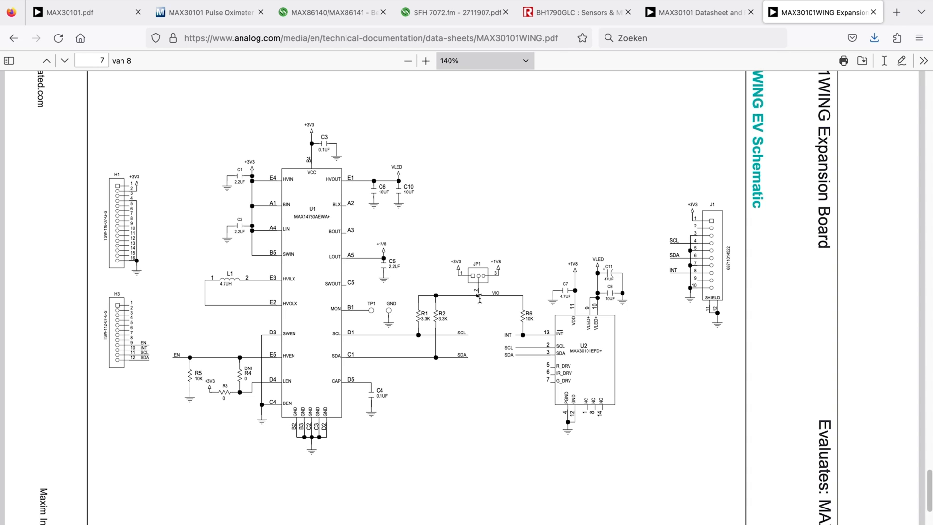
scroll("down", 3)
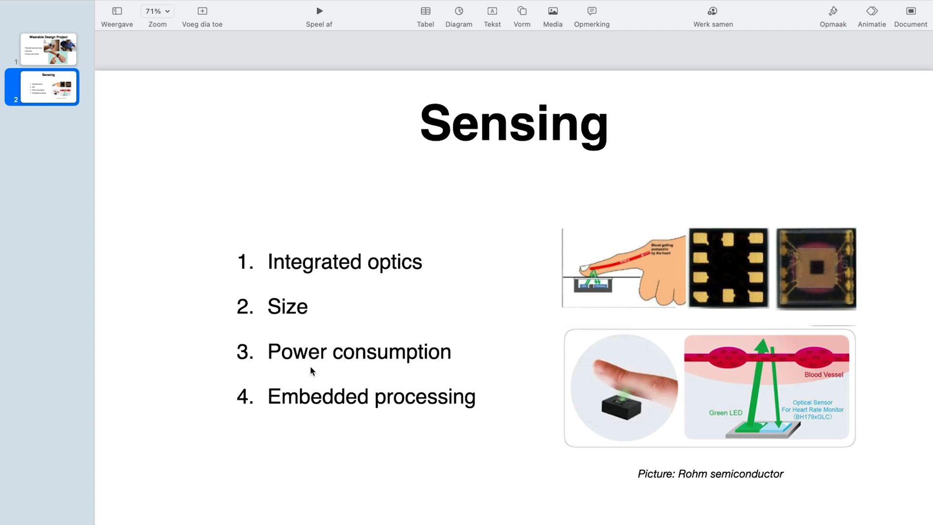
mouse_move(393, 396)
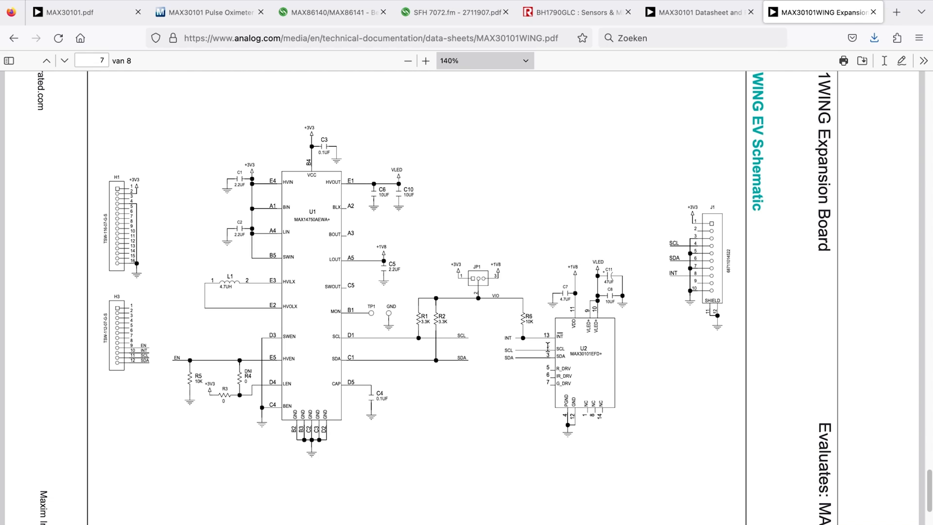
mouse_move(552, 366)
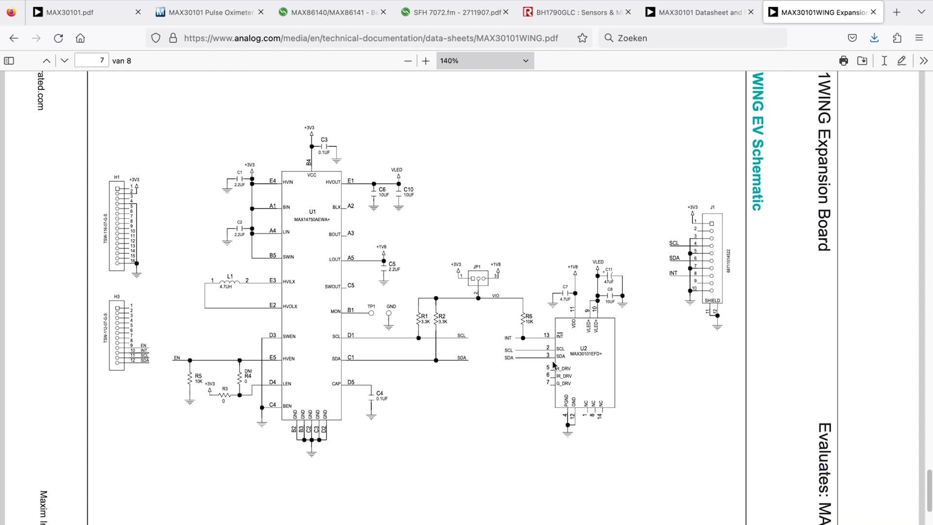
mouse_move(544, 361)
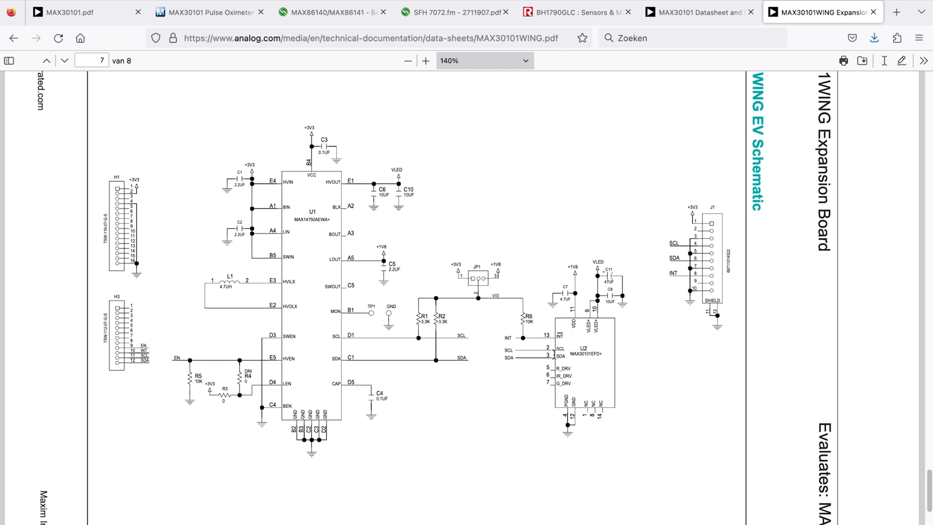
mouse_move(534, 364)
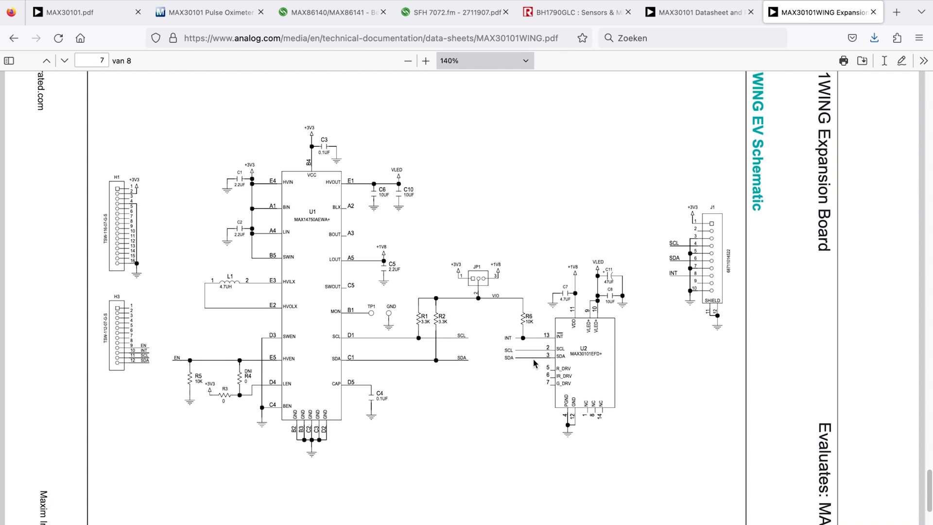
mouse_move(570, 367)
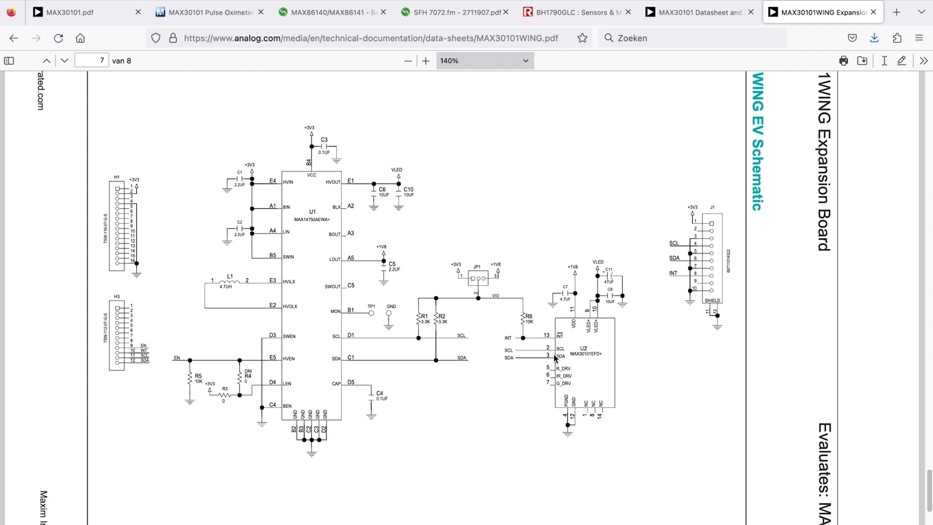
mouse_move(525, 364)
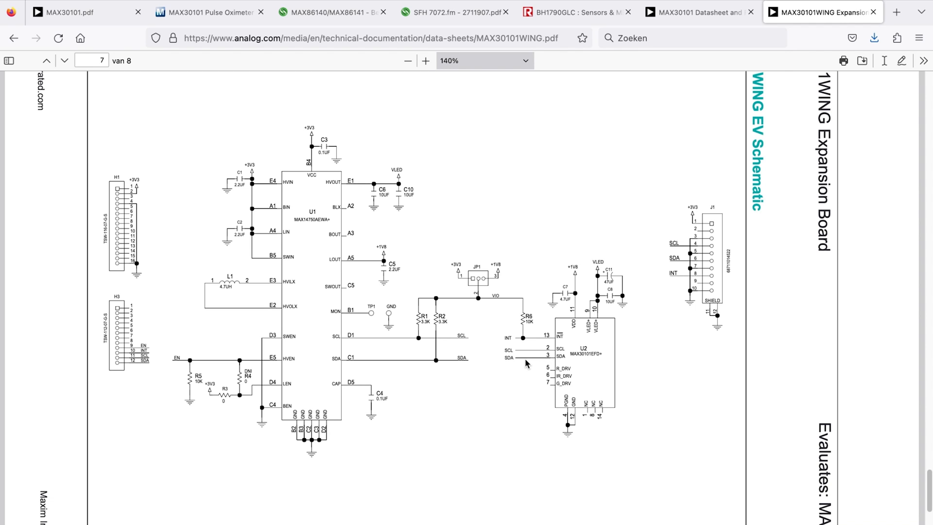
mouse_move(548, 354)
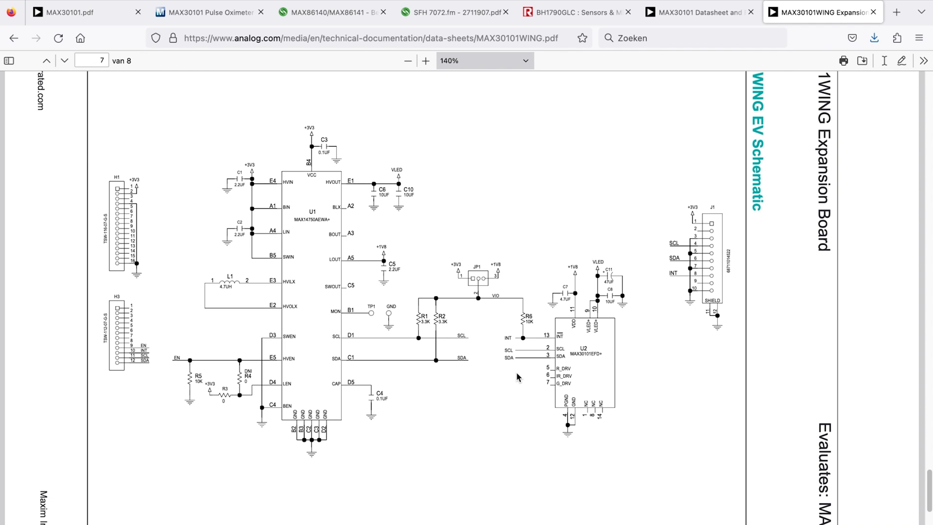
mouse_move(519, 372)
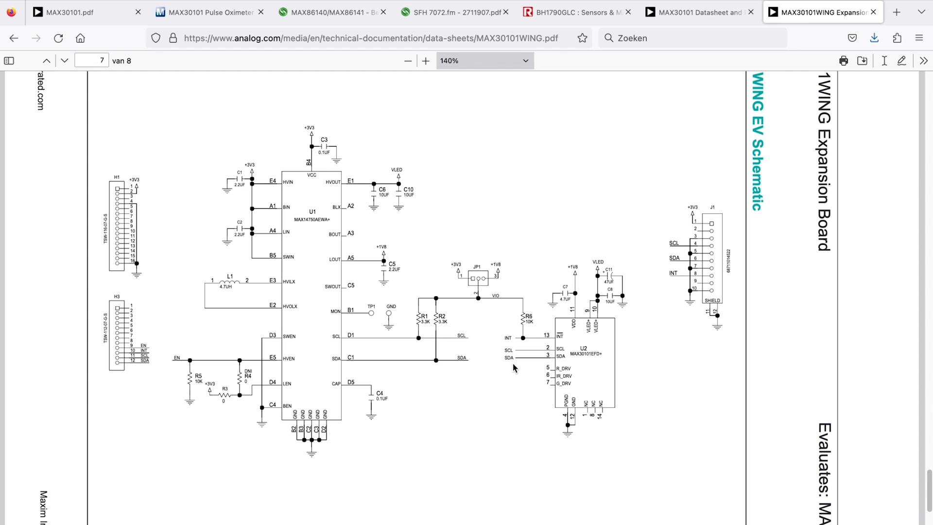
mouse_move(570, 150)
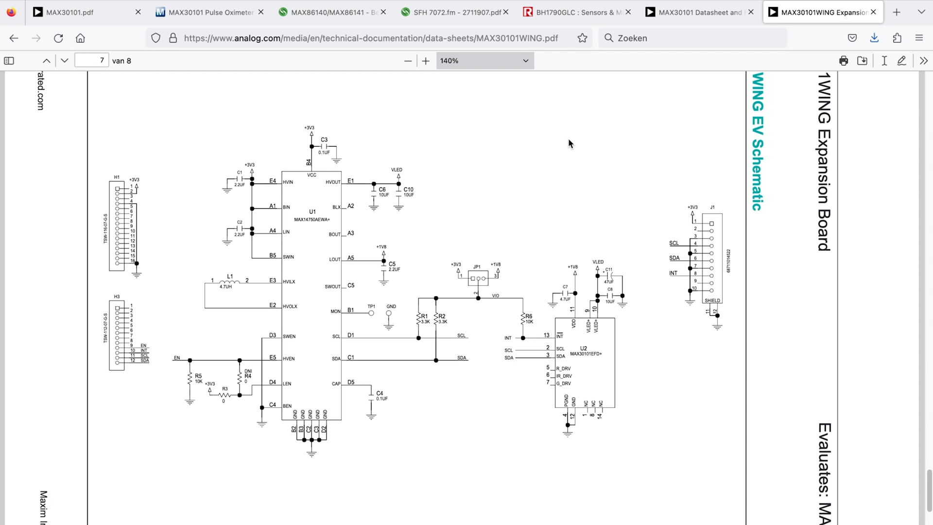
mouse_move(557, 133)
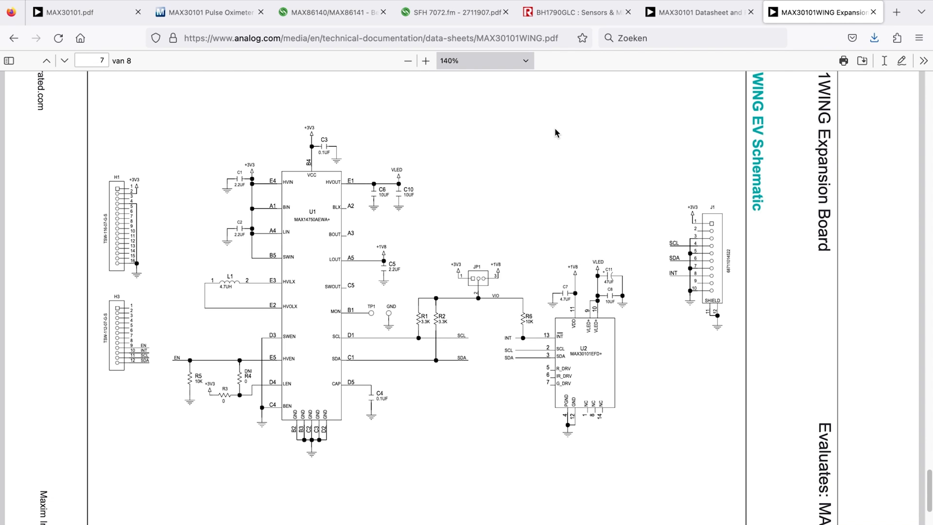
mouse_move(565, 173)
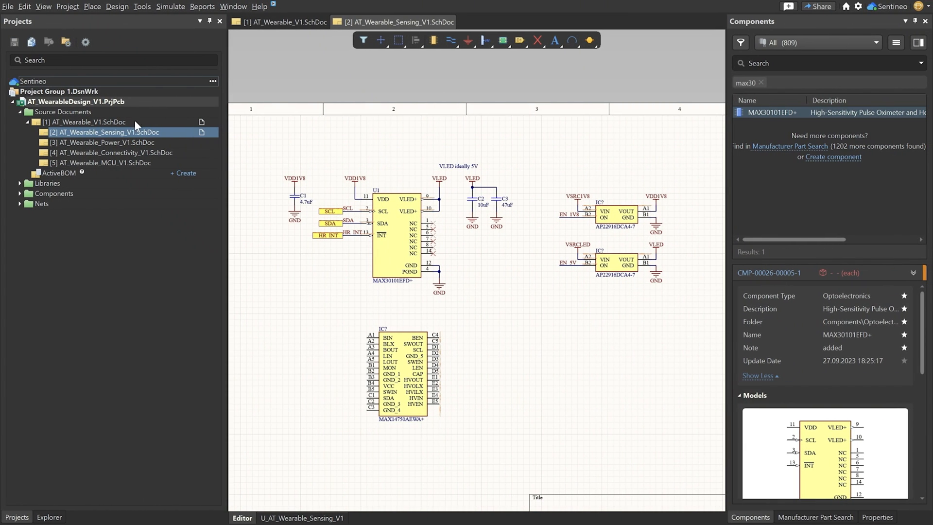
left_click(283, 22)
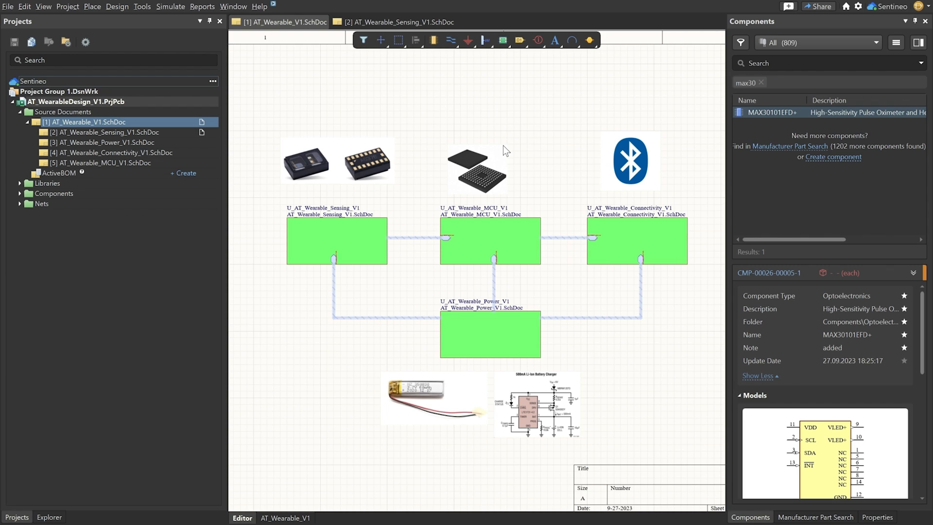
mouse_move(547, 143)
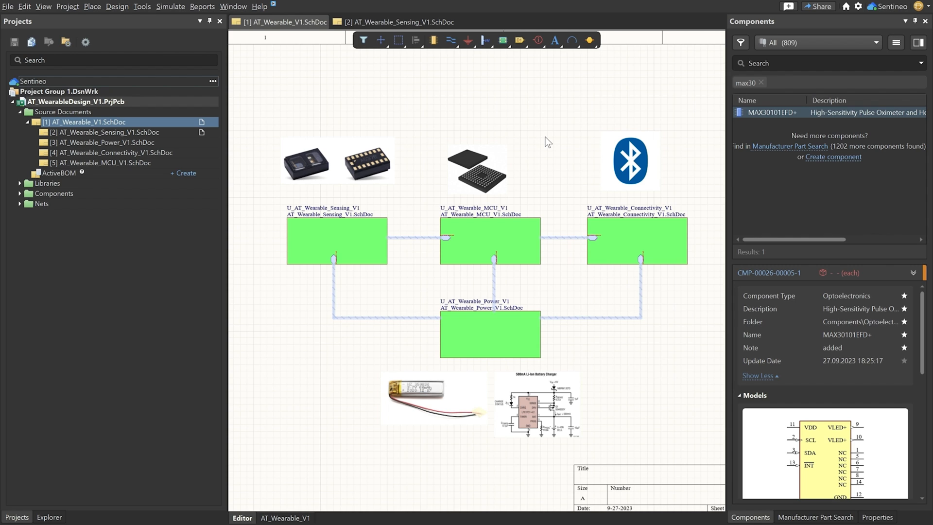
mouse_move(329, 152)
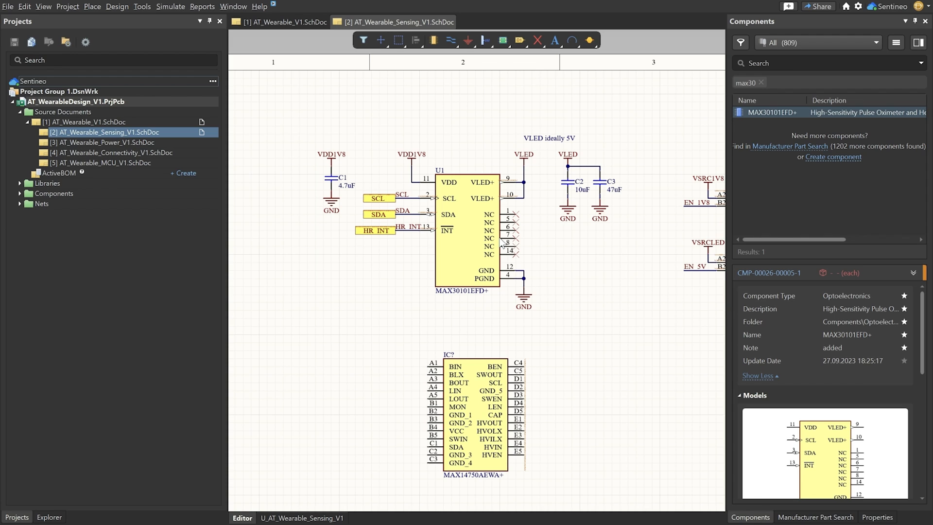
mouse_move(503, 243)
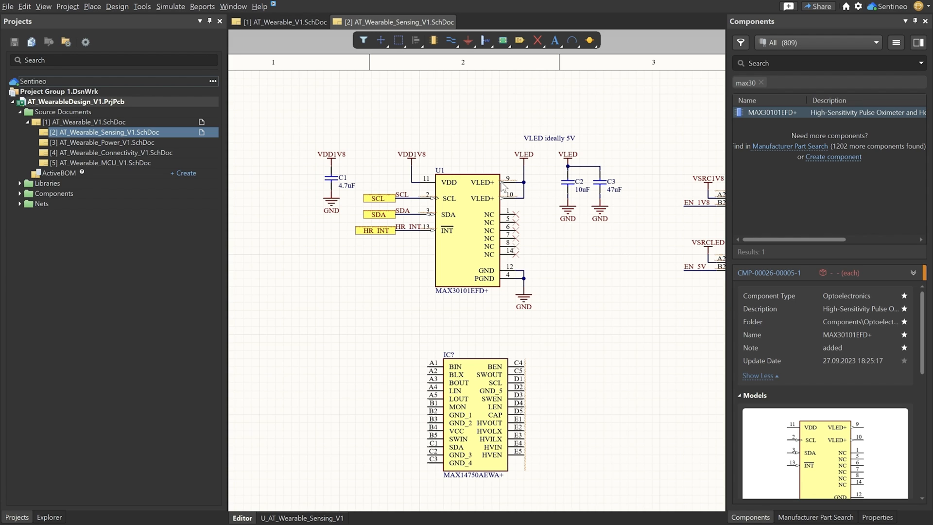
mouse_move(526, 175)
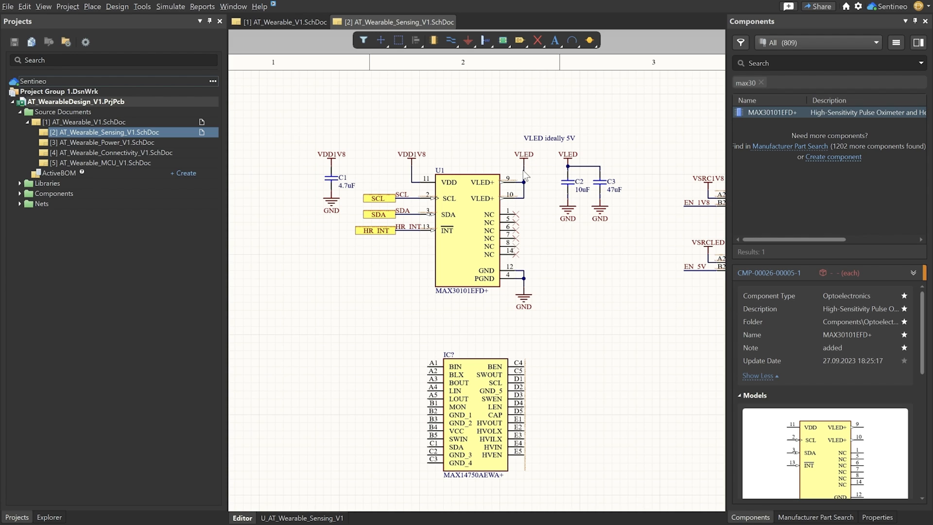
mouse_move(412, 170)
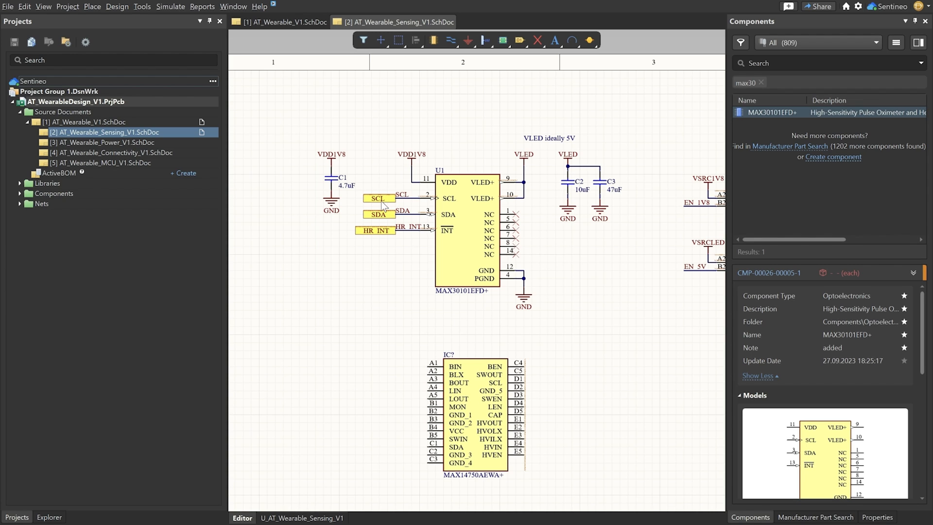
mouse_move(390, 233)
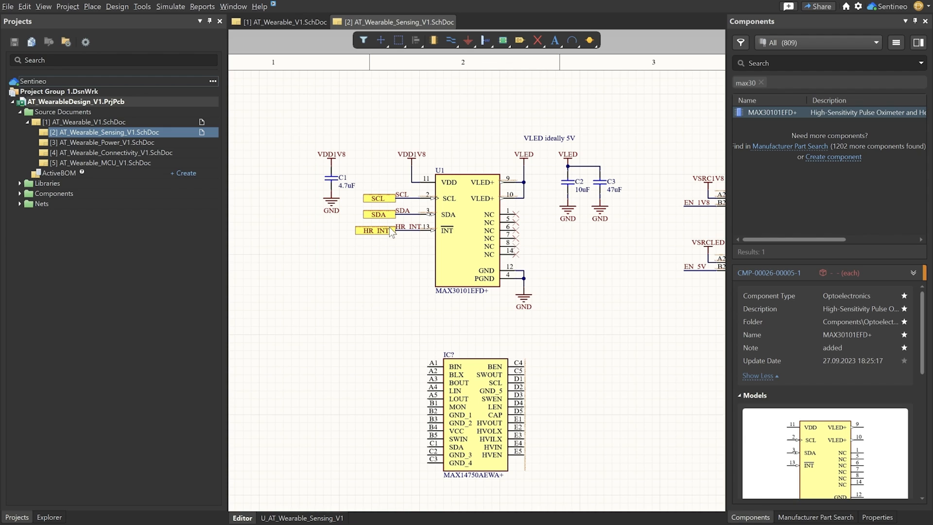
mouse_move(409, 207)
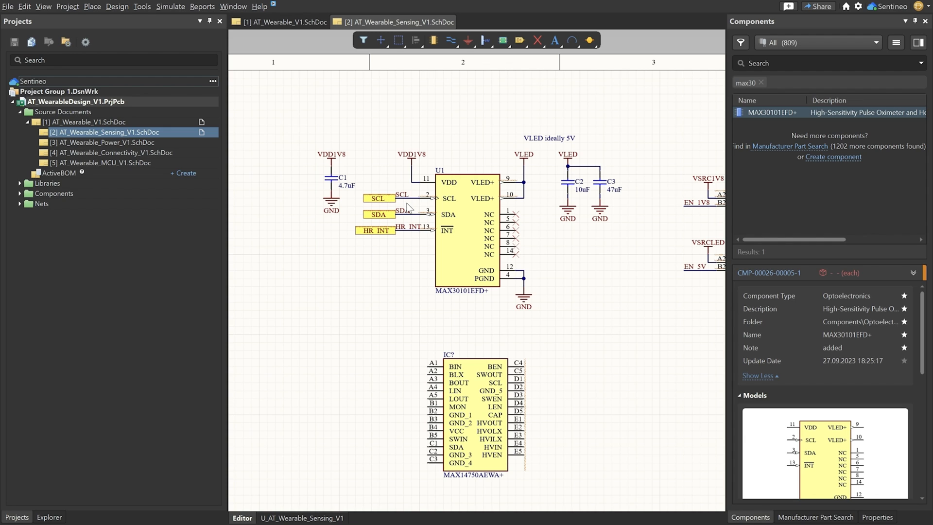
mouse_move(405, 246)
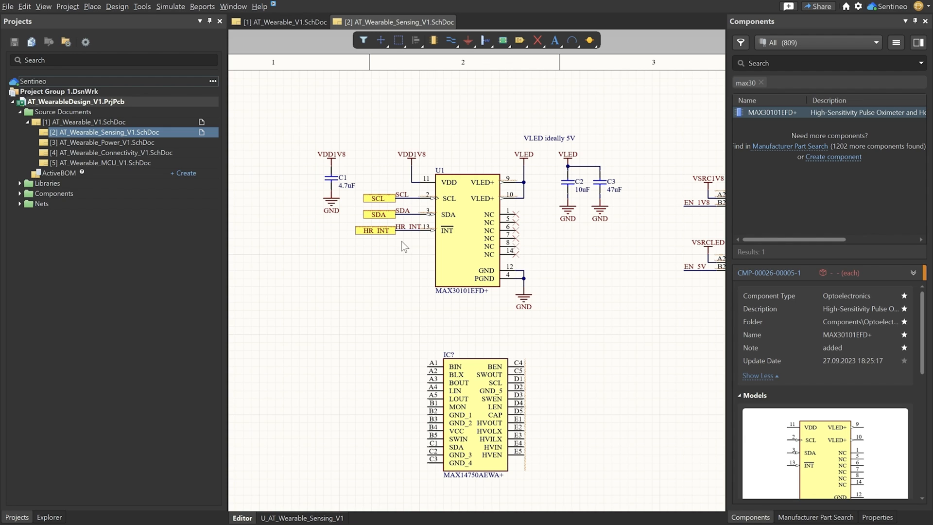
mouse_move(399, 237)
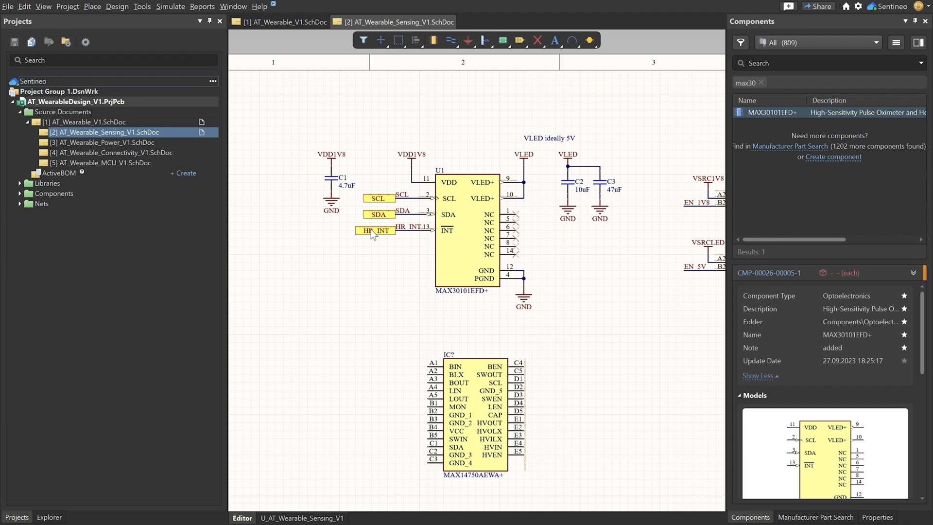
mouse_move(374, 233)
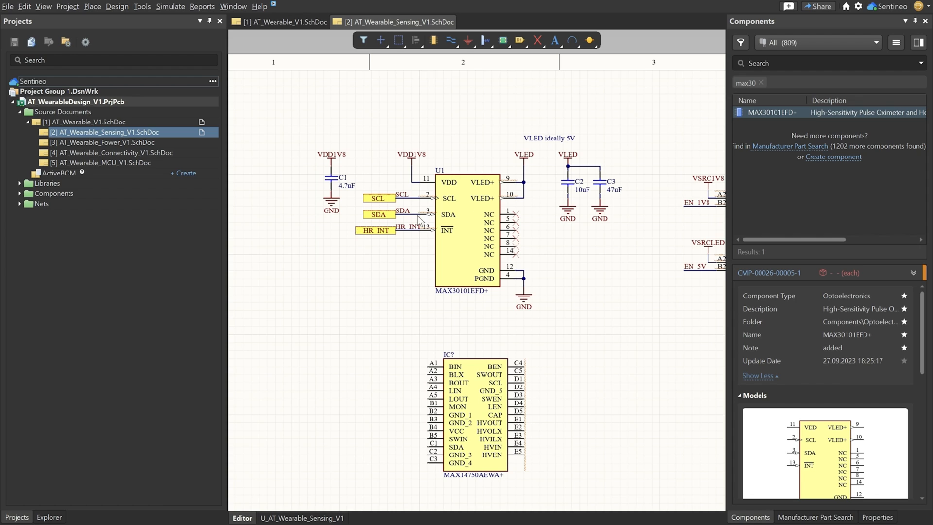
mouse_move(352, 234)
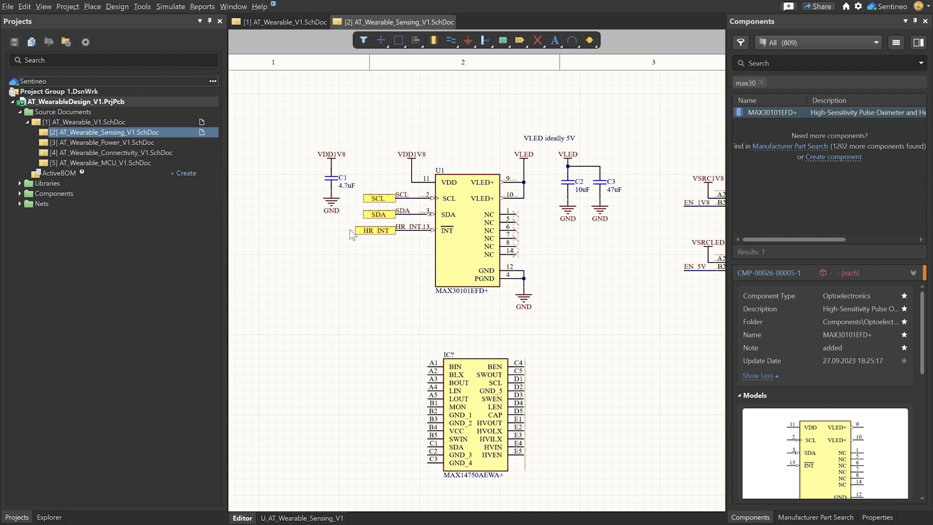
mouse_move(121, 169)
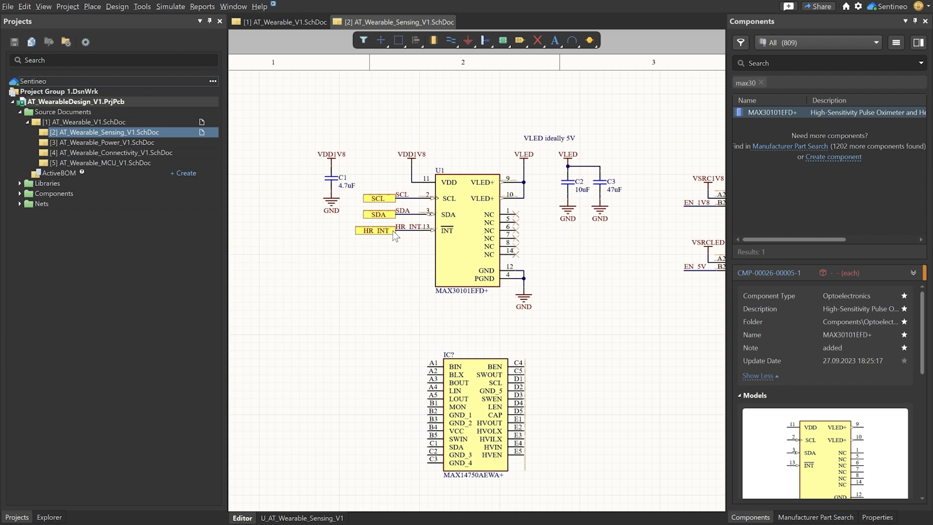
mouse_move(533, 236)
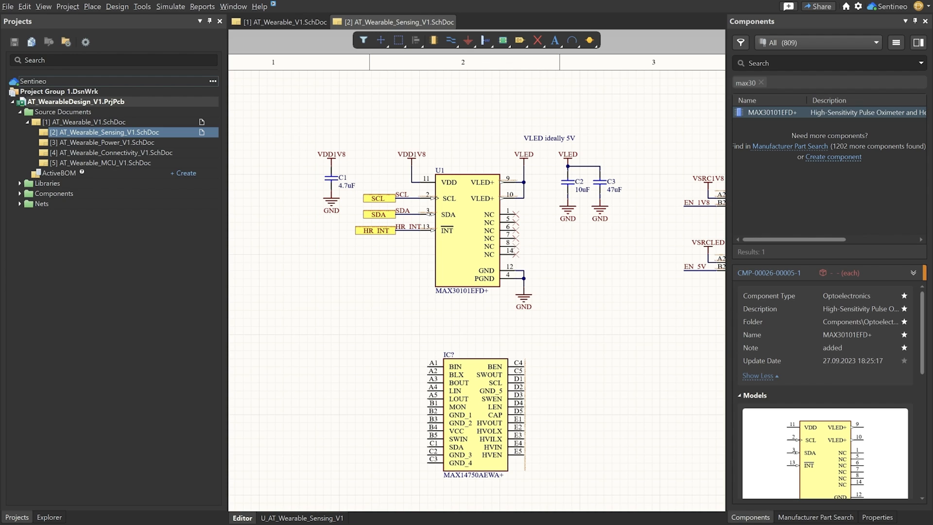
mouse_move(489, 268)
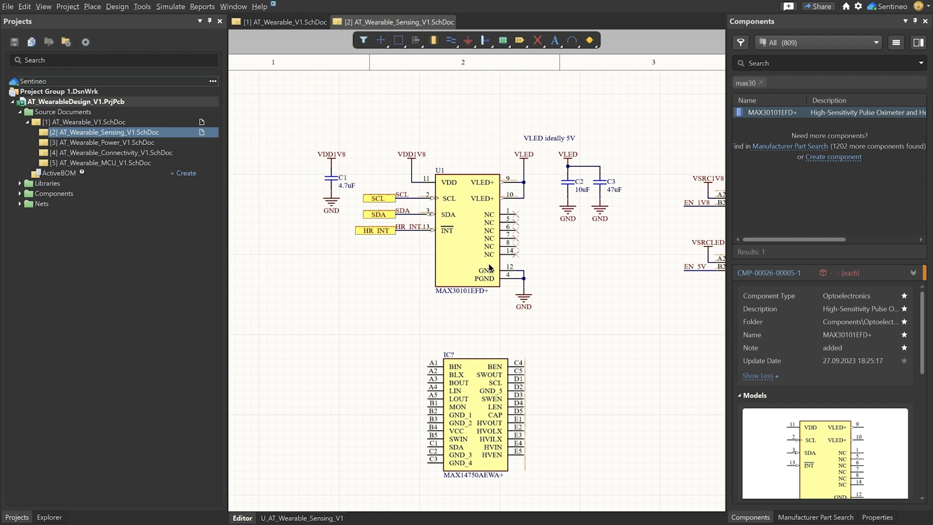
mouse_move(598, 289)
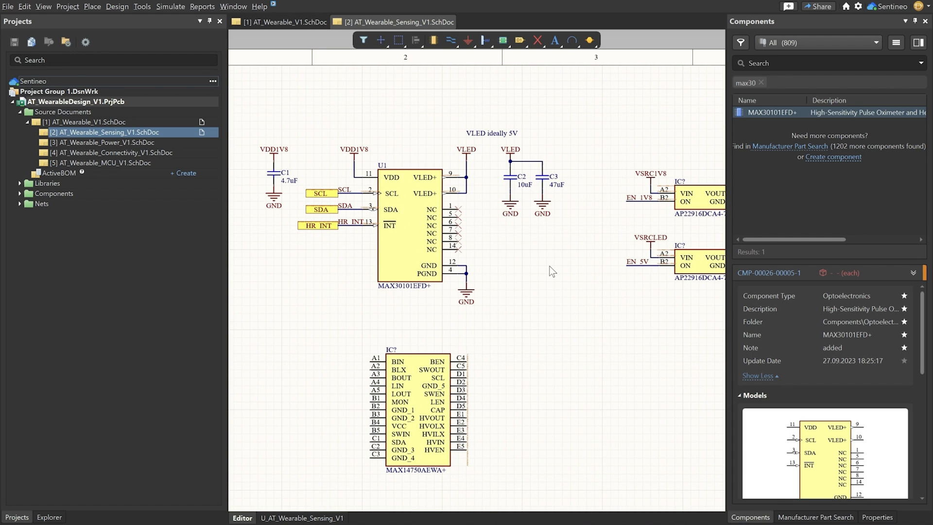
mouse_move(506, 273)
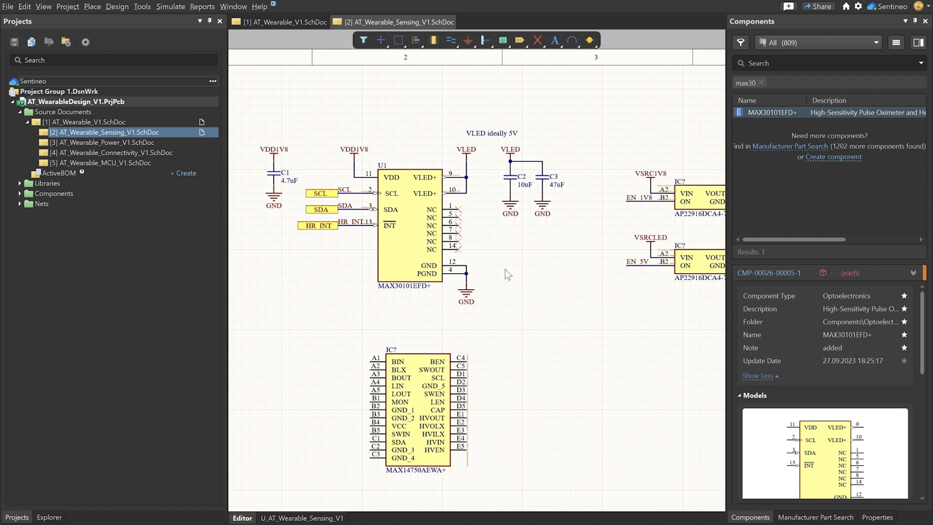
mouse_move(516, 276)
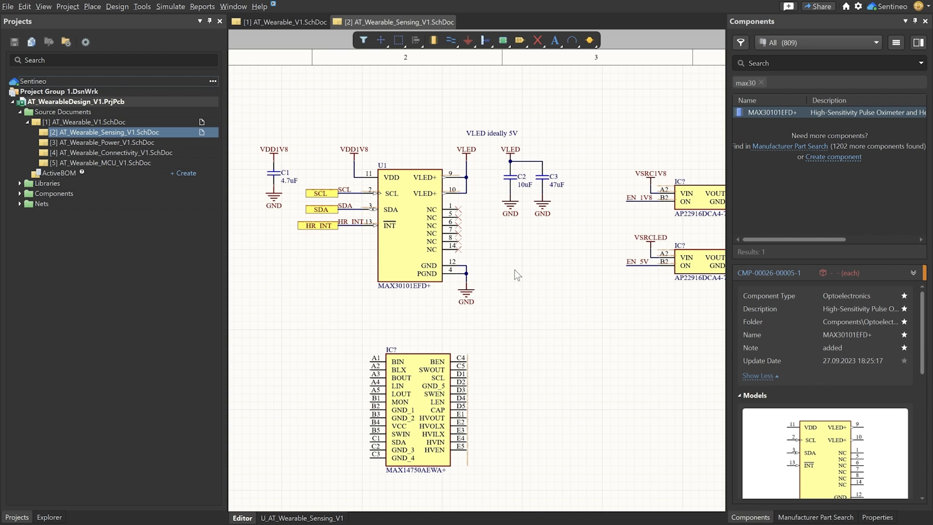
mouse_move(365, 133)
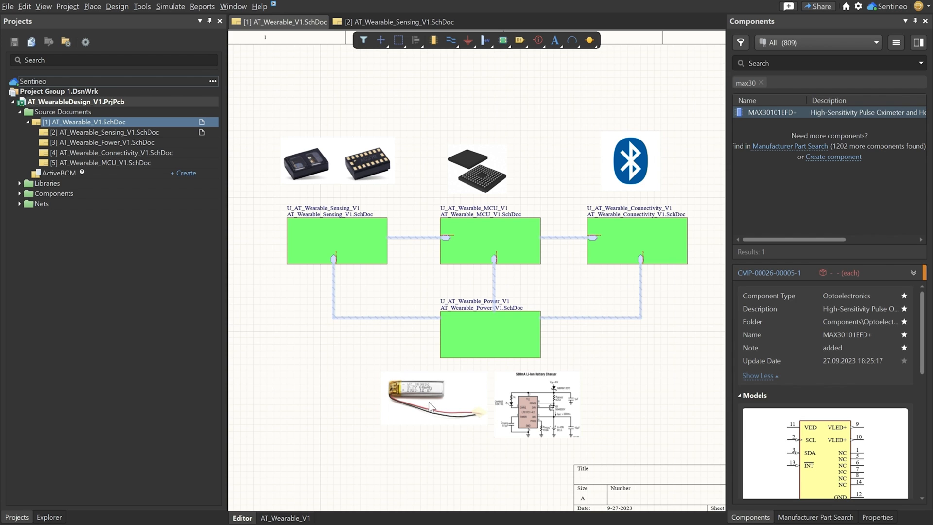
- Reopen the AT_Wearable_Sensing_V1.SchDoc sheet with the MAX30101 and its capacitors
left_click(398, 39)
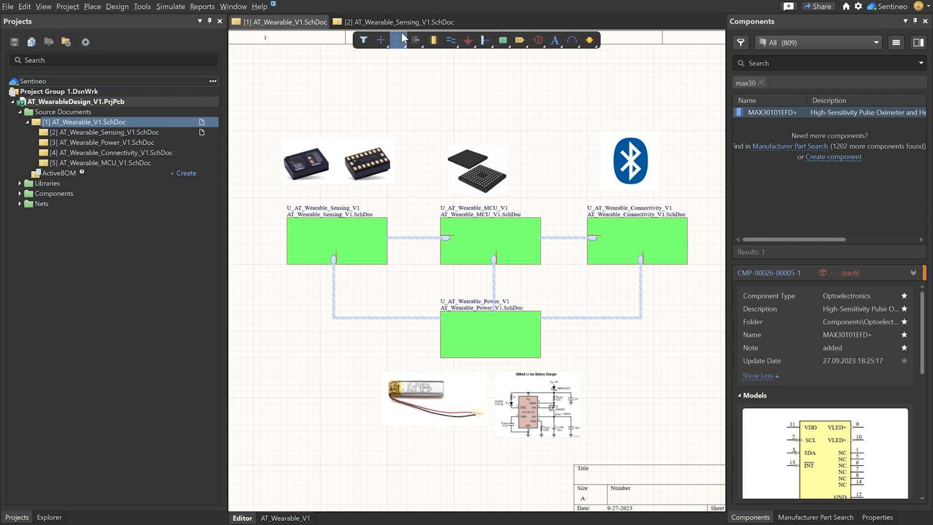
left_click(399, 22)
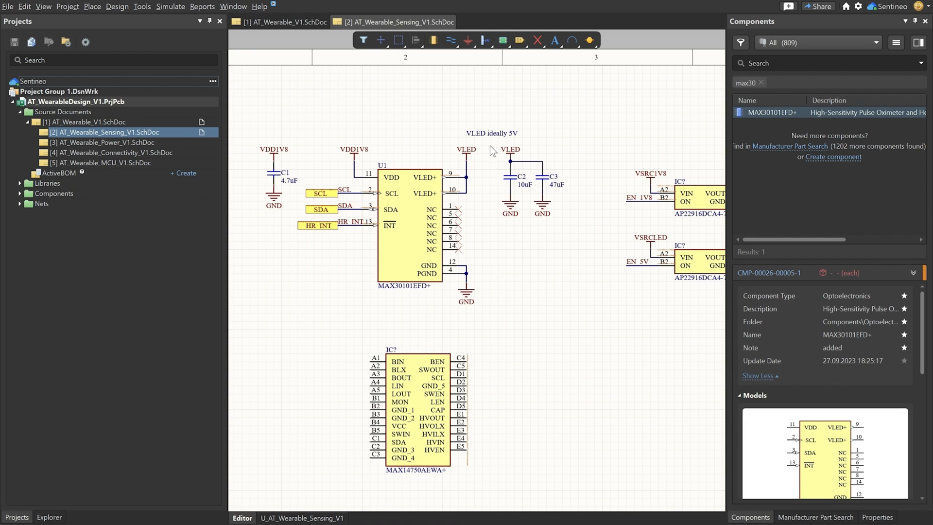
mouse_move(352, 158)
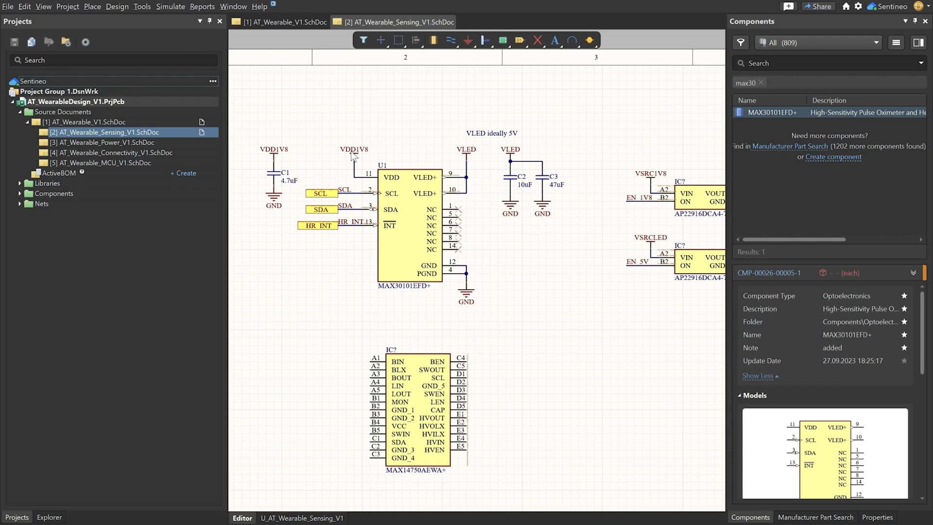
mouse_move(414, 197)
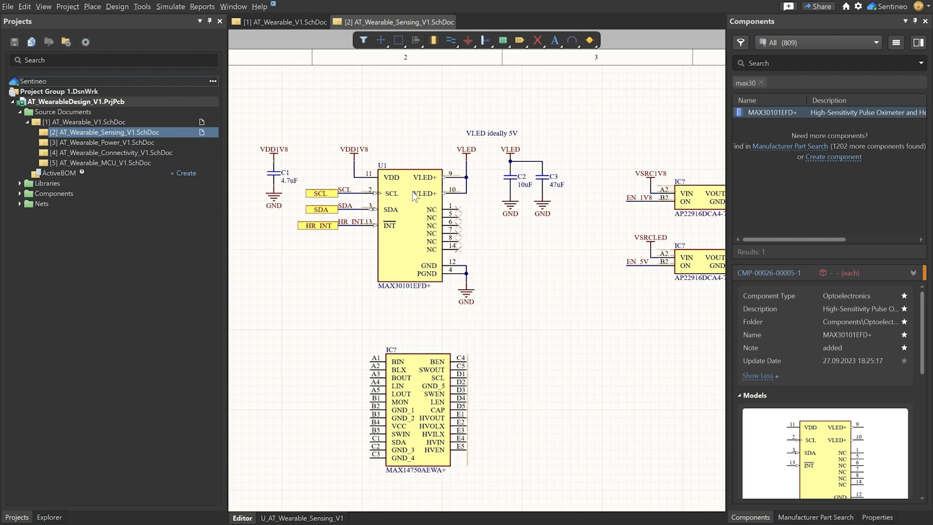
mouse_move(417, 196)
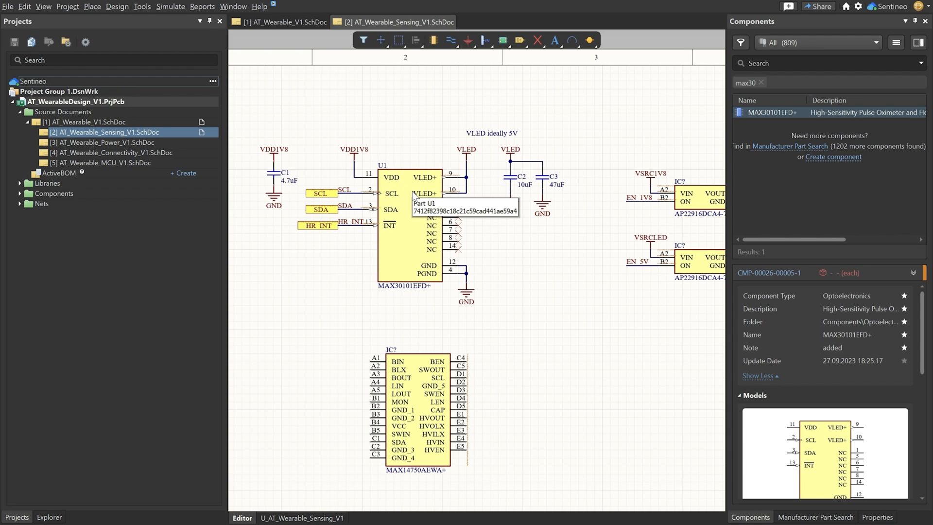
mouse_move(411, 244)
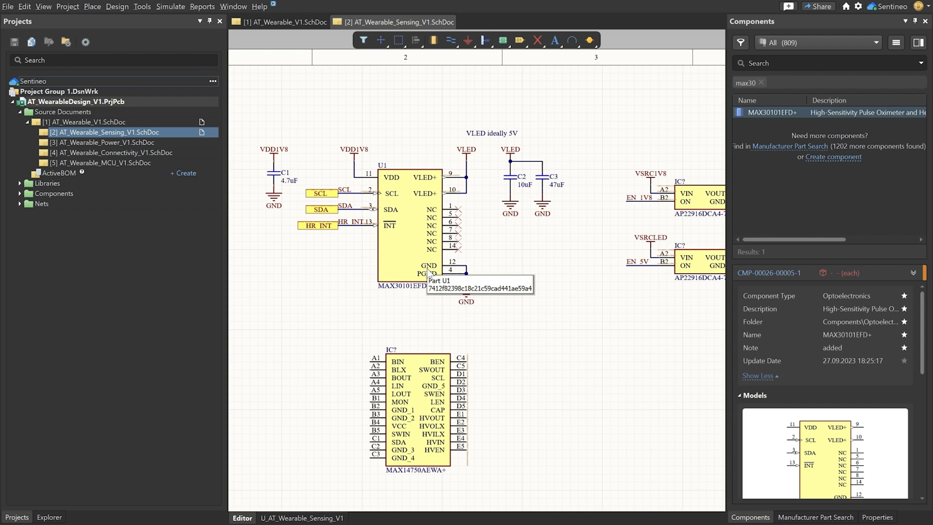
mouse_move(381, 483)
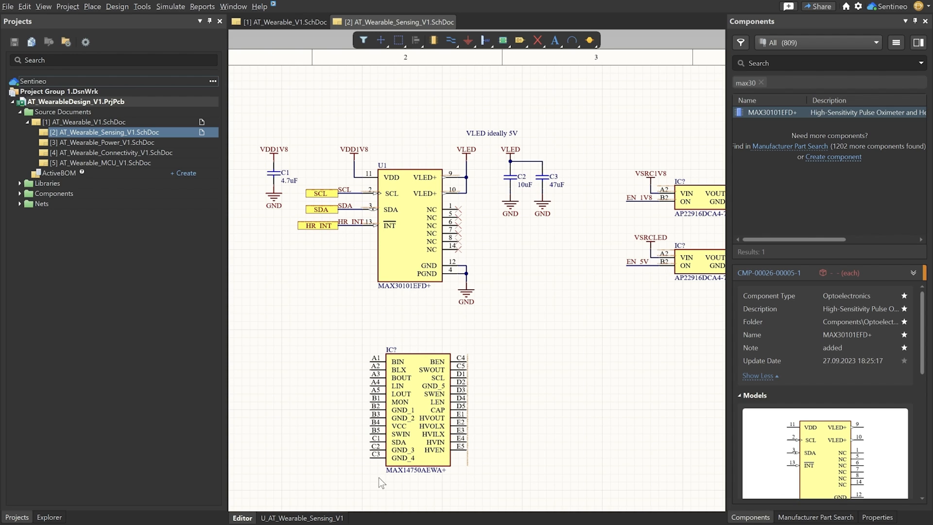
mouse_move(427, 480)
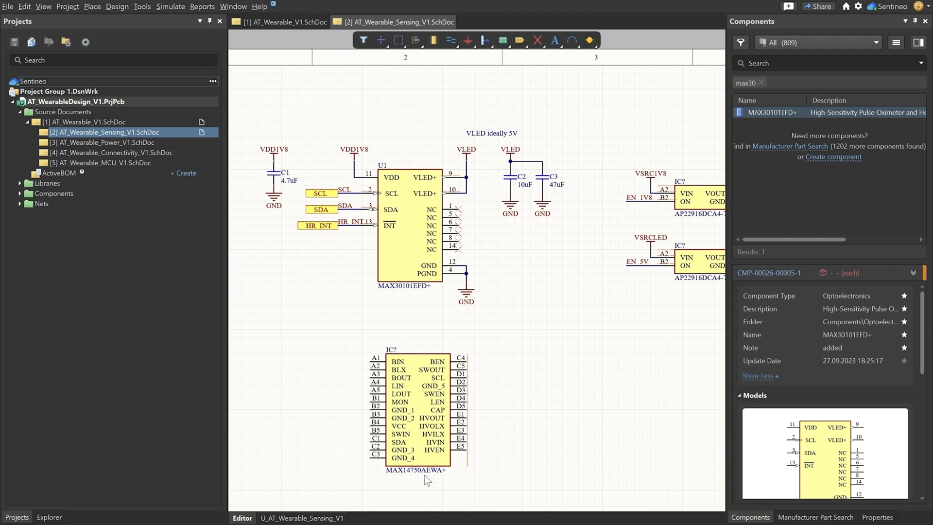
mouse_move(429, 425)
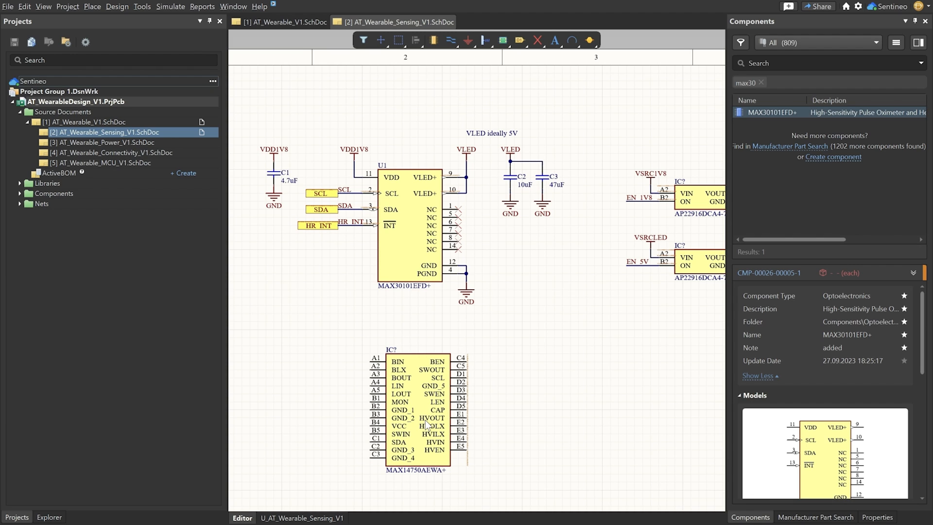
mouse_move(518, 324)
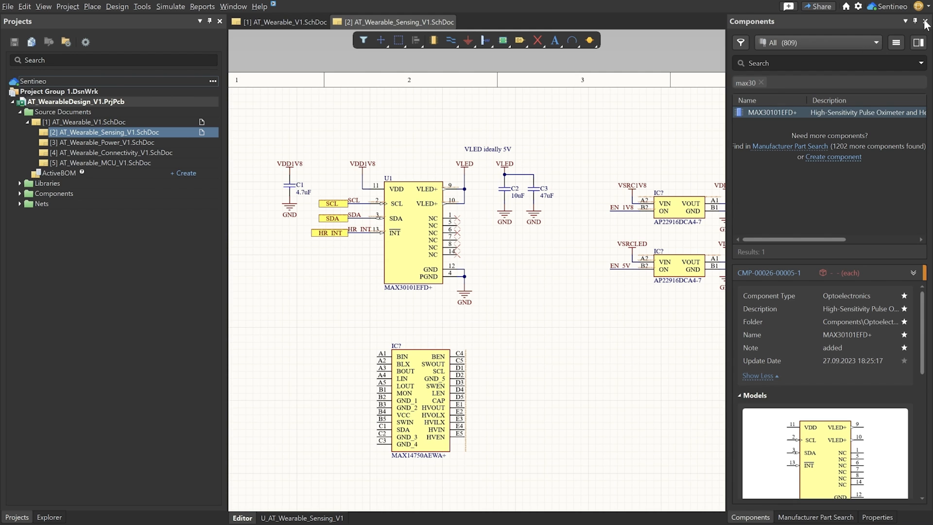
- Close the Components panel to show both AP22916 load switches in full
left_click(925, 21)
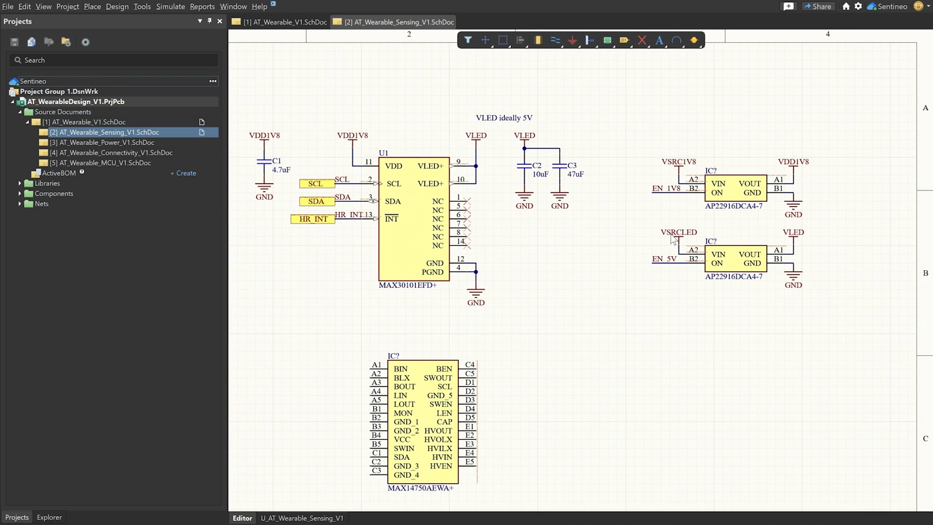
mouse_move(712, 284)
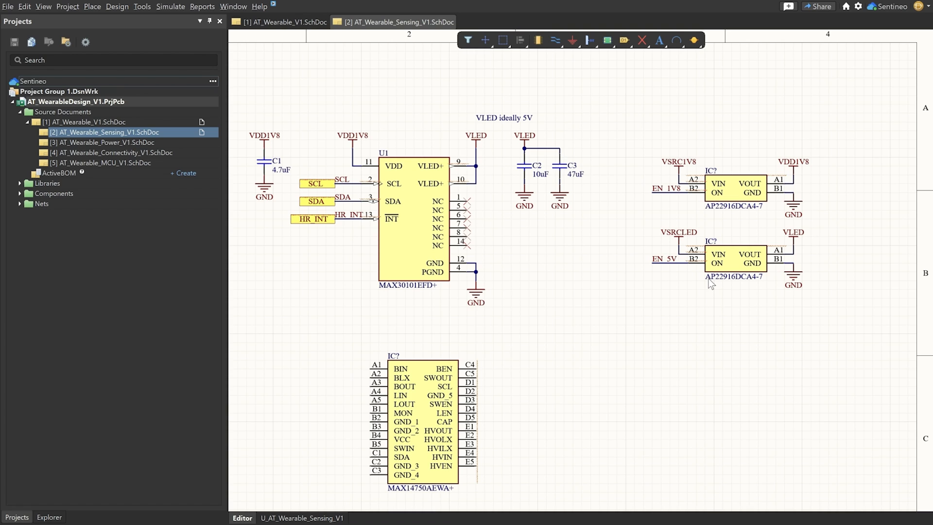
mouse_move(332, 196)
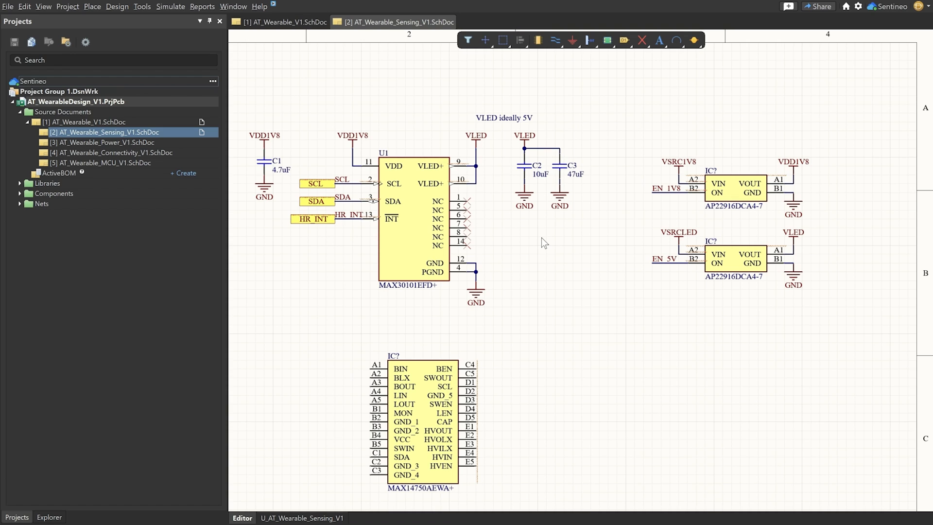
mouse_move(559, 241)
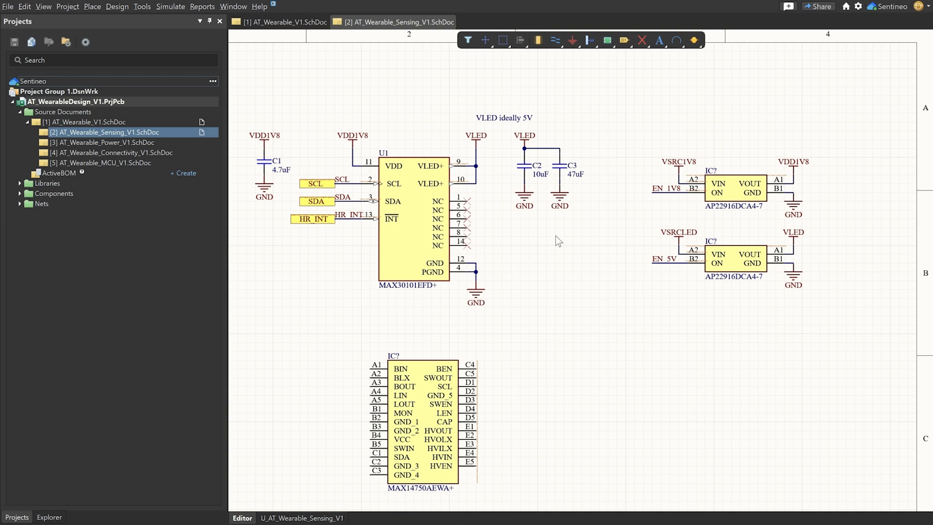
mouse_move(764, 287)
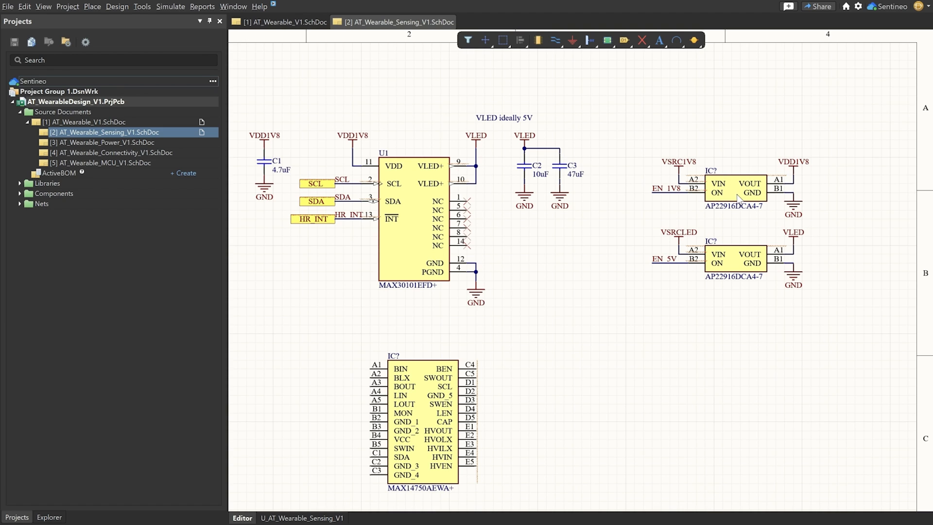
mouse_move(735, 189)
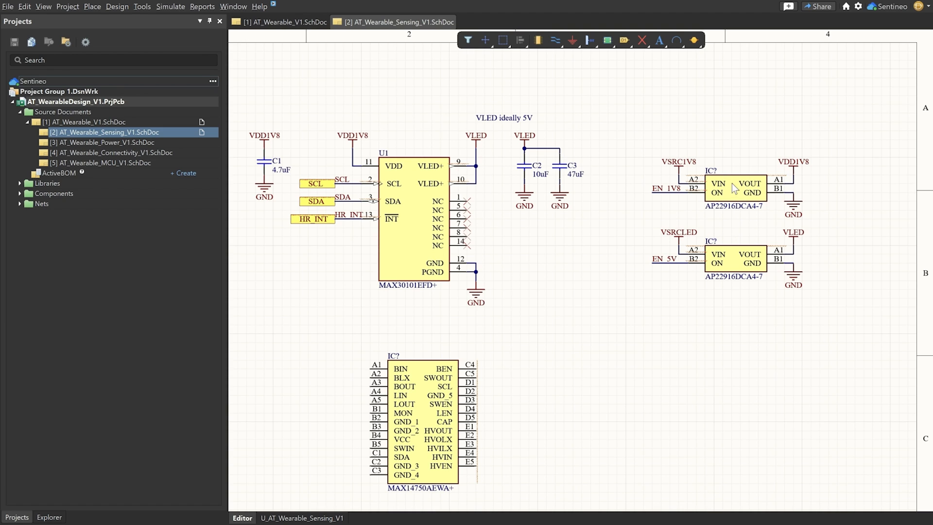
mouse_move(733, 197)
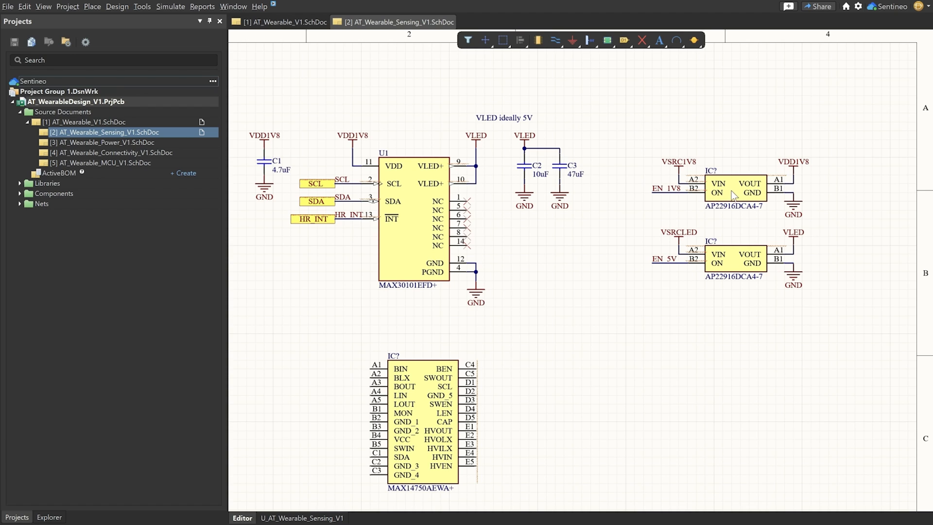
mouse_move(749, 189)
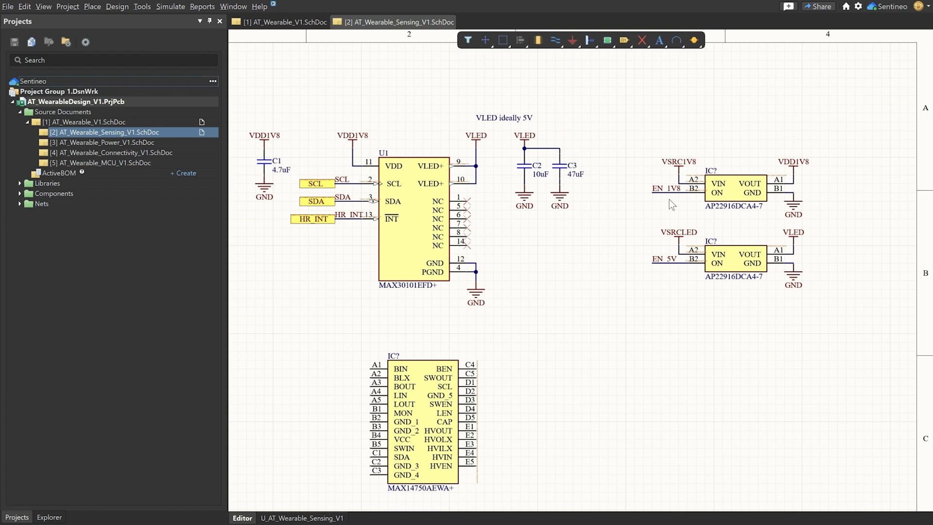
mouse_move(664, 274)
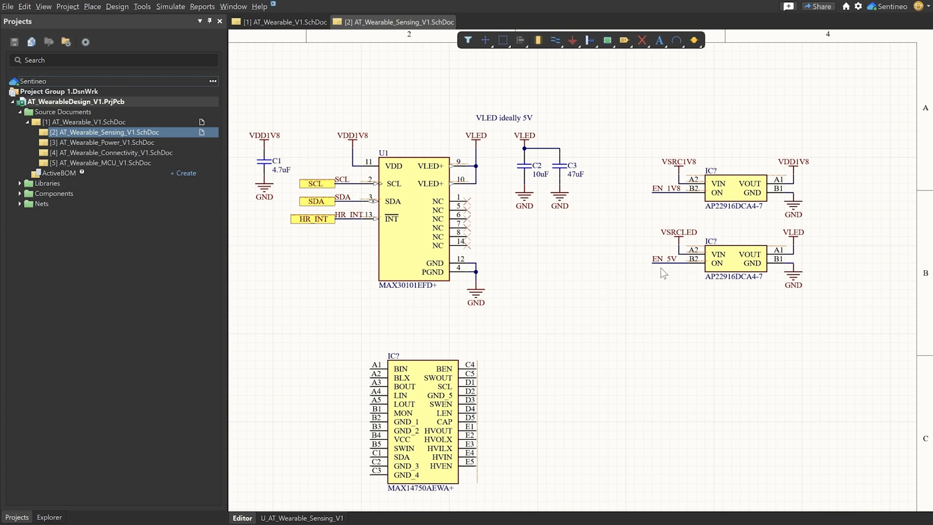
mouse_move(544, 280)
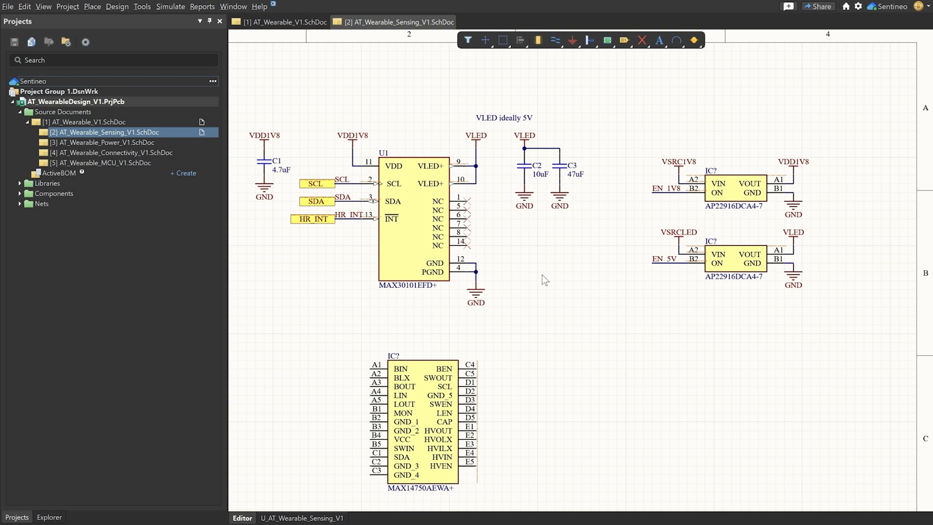